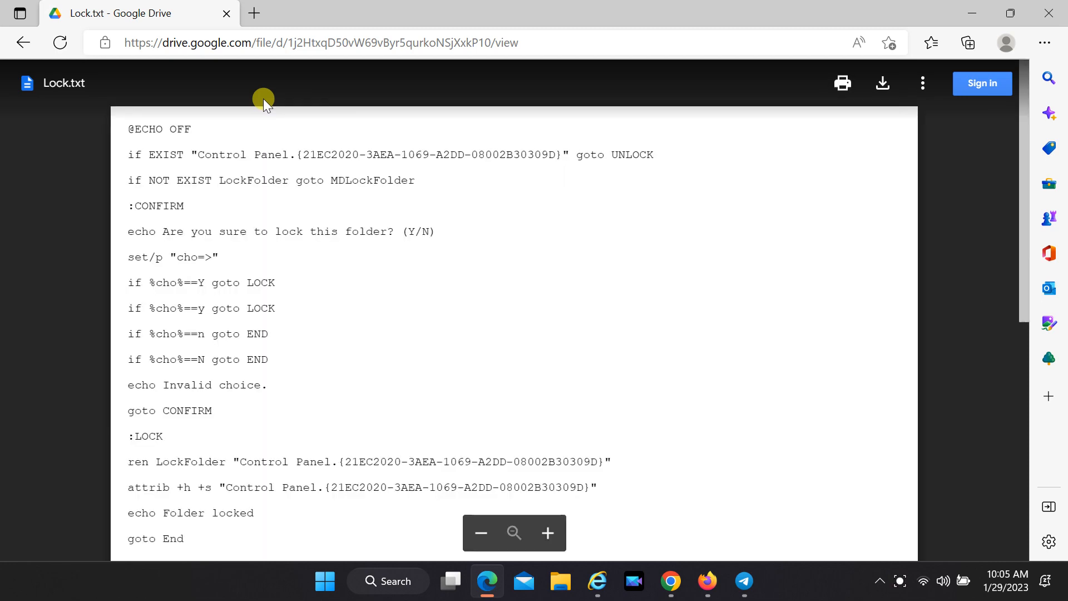
mouse_move(750, 211)
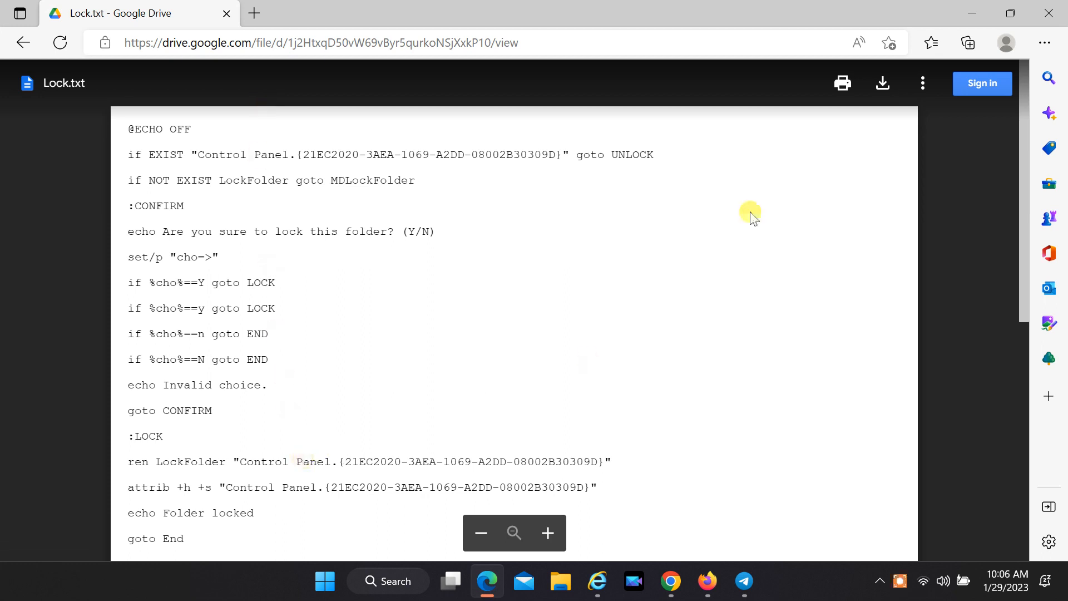
mouse_move(882, 83)
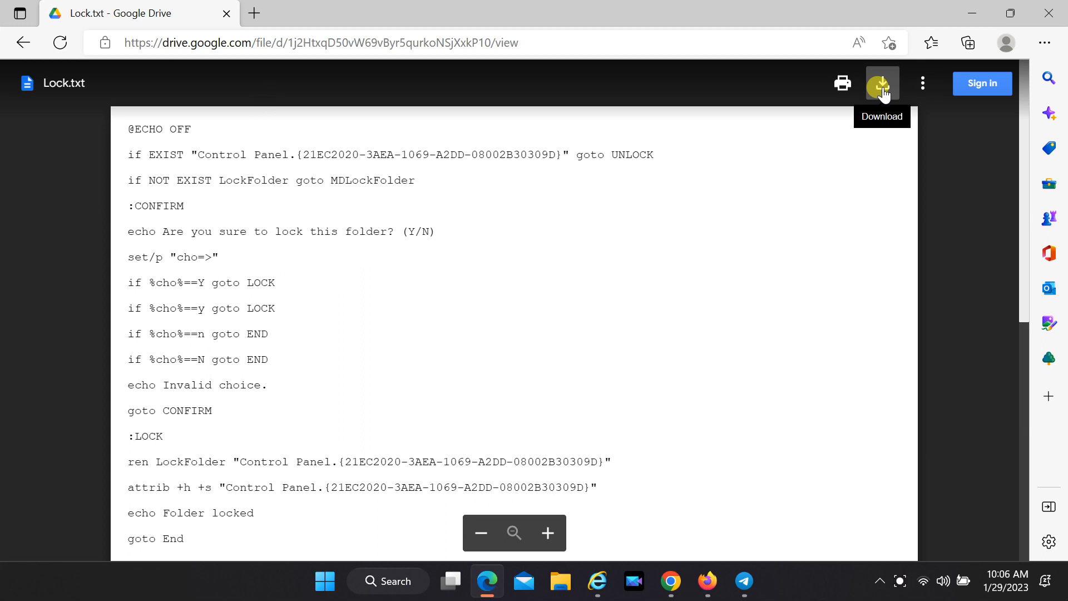
Download Lock.txt from Google Drive, open the downloaded file, and close its Drive tab
left_click(882, 83)
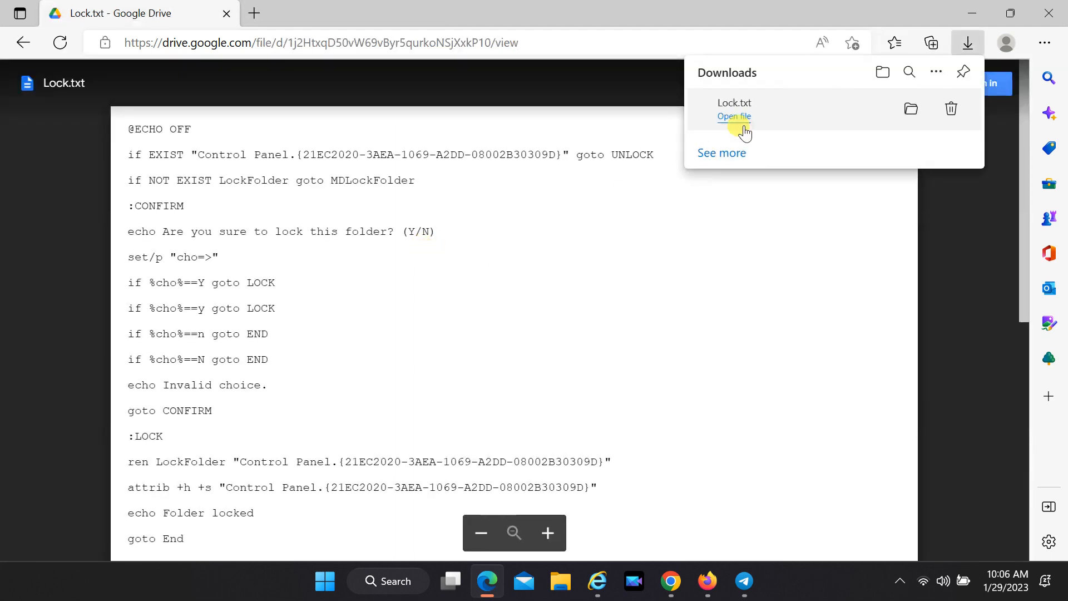
left_click(734, 116)
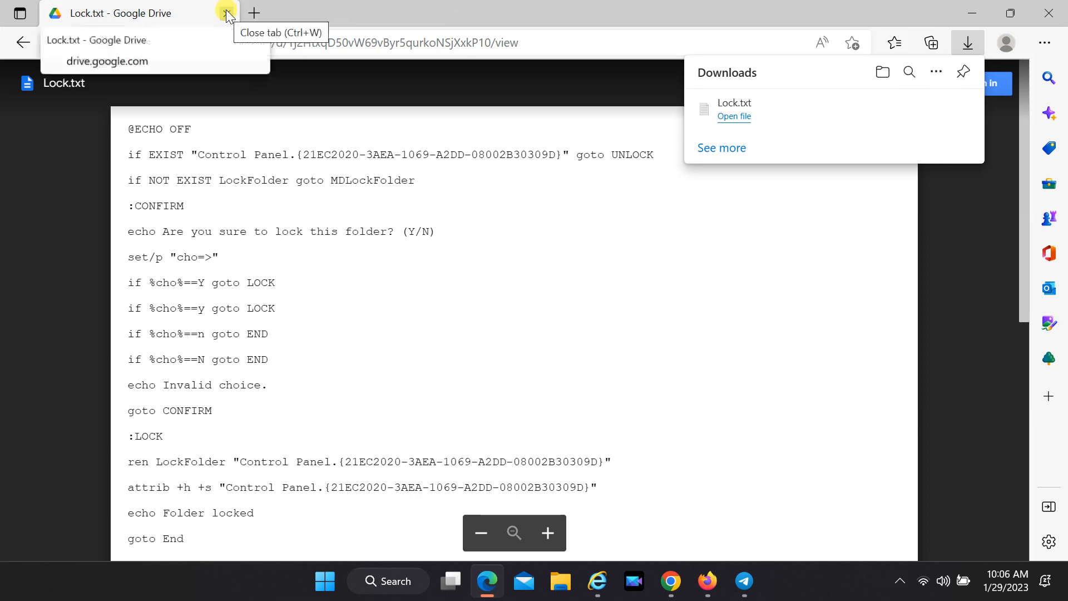
left_click(223, 12)
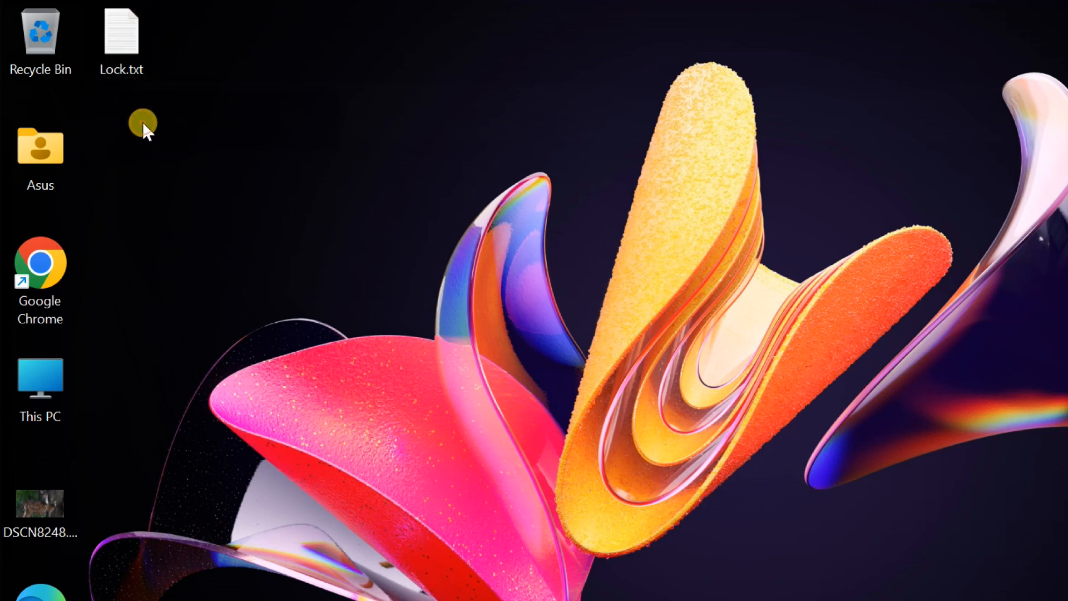
Add a new folder on the desktop from the right-click menu and name it MyFolder
right_click(142, 124)
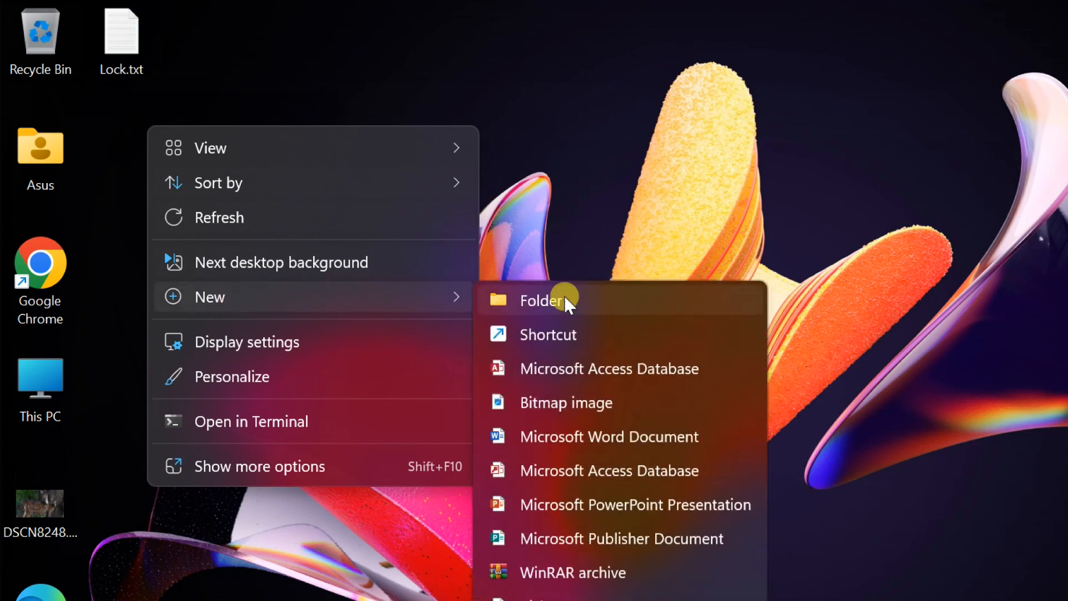
left_click(561, 299)
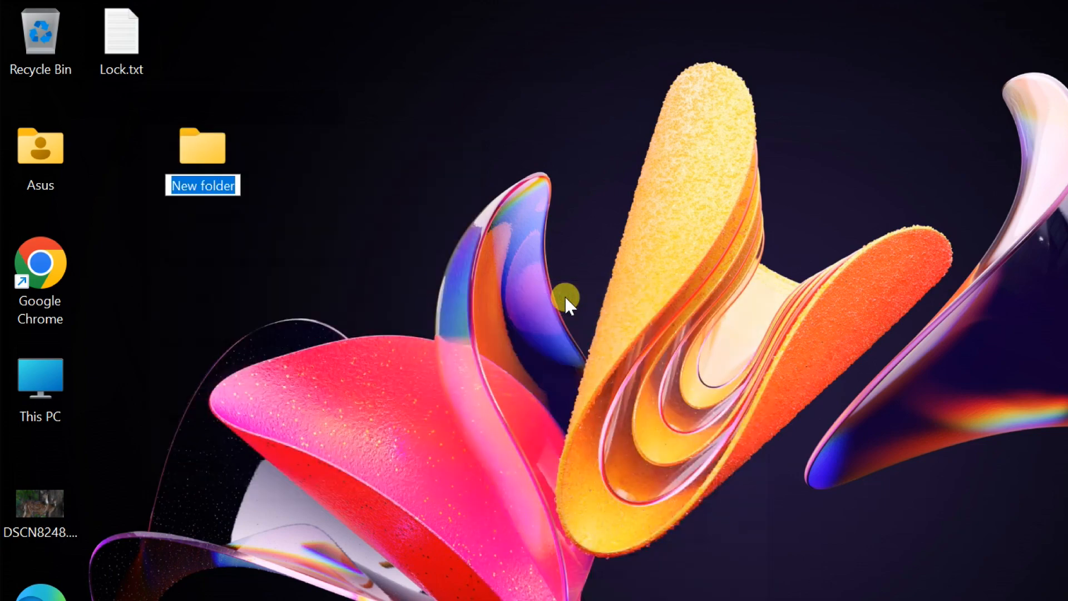
type("MyF")
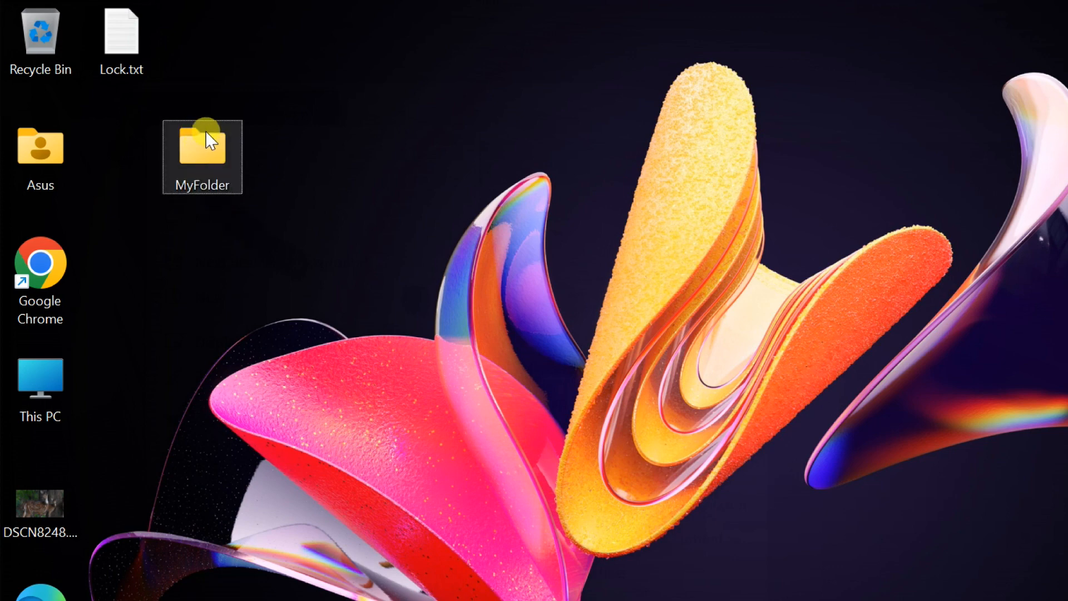
left_click(121, 33)
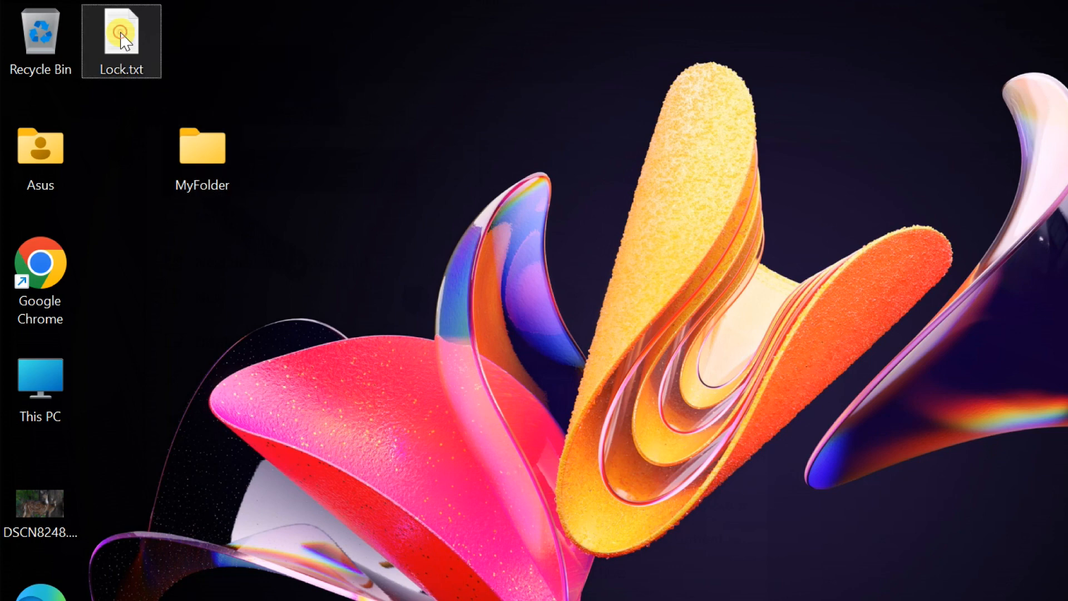
Cut Lock.txt, paste it into MyFolder, then open MyFolder
right_click(121, 30)
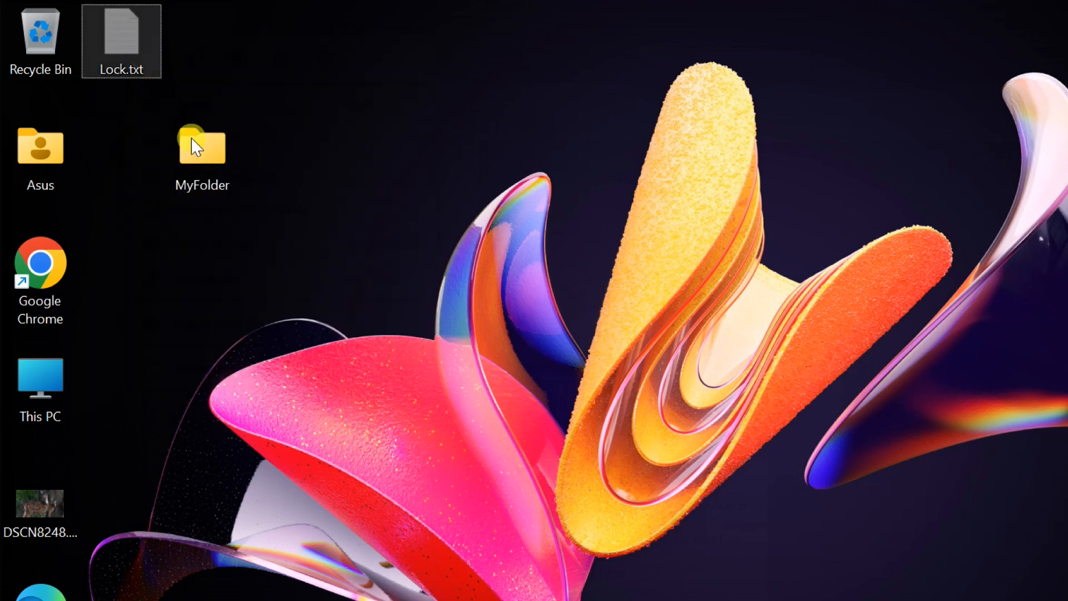
right_click(202, 146)
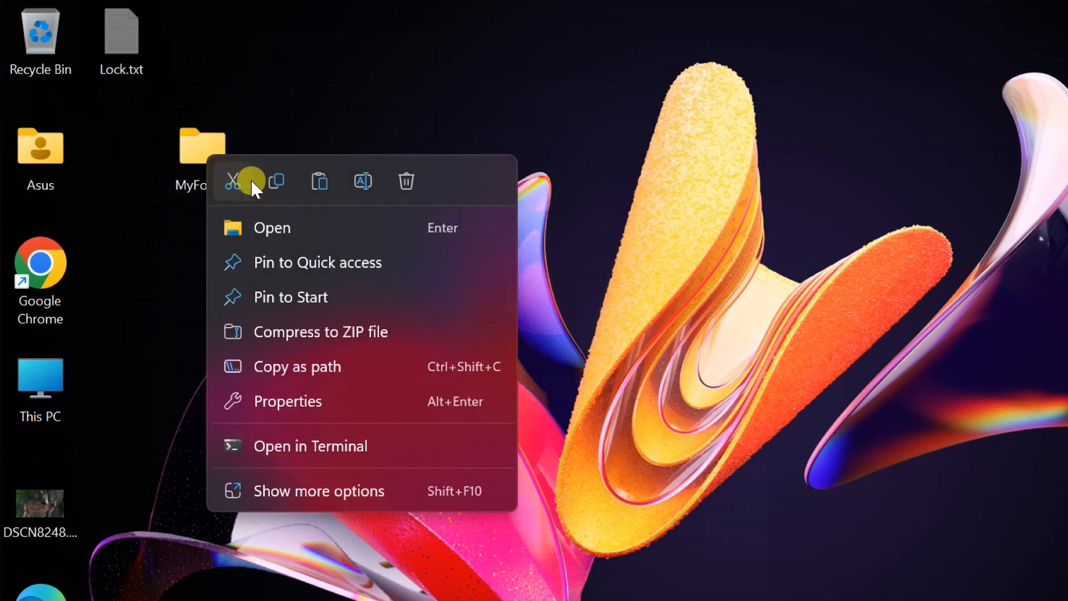
mouse_move(276, 187)
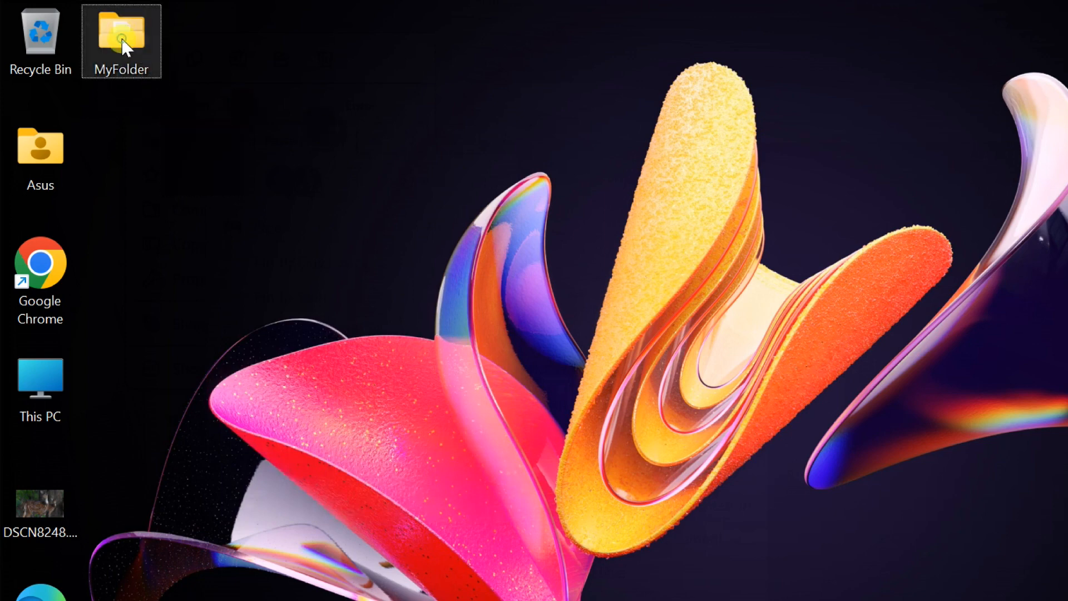
double_click(121, 34)
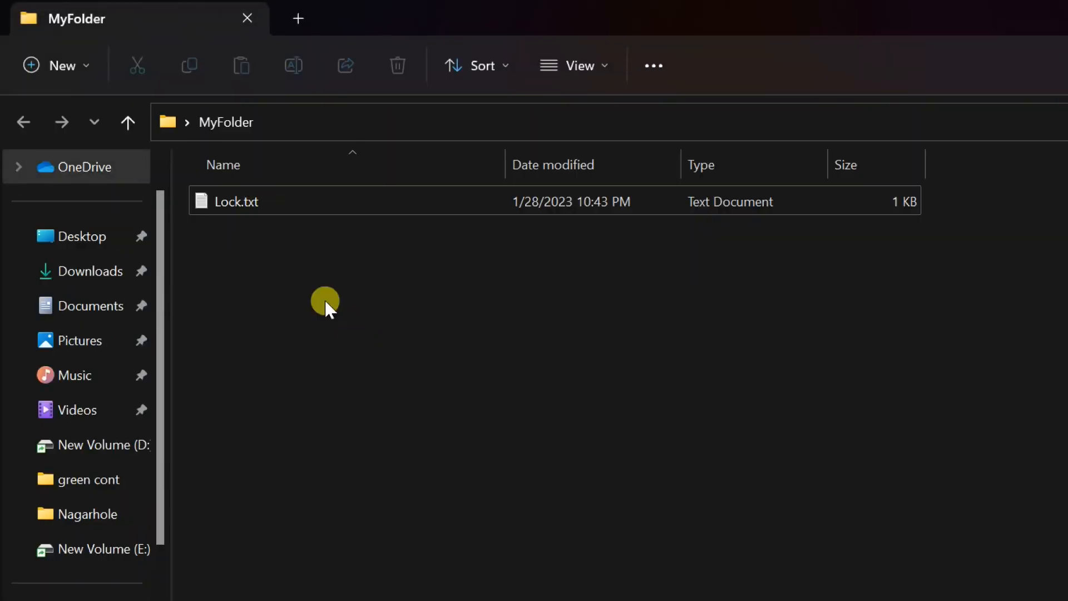
left_click(236, 202)
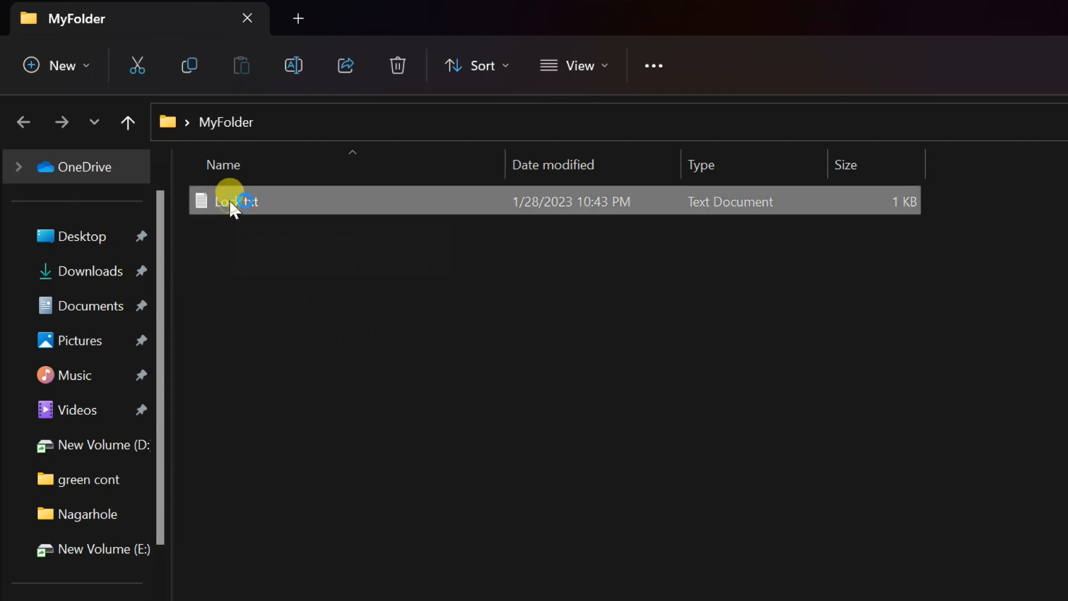
double_click(229, 201)
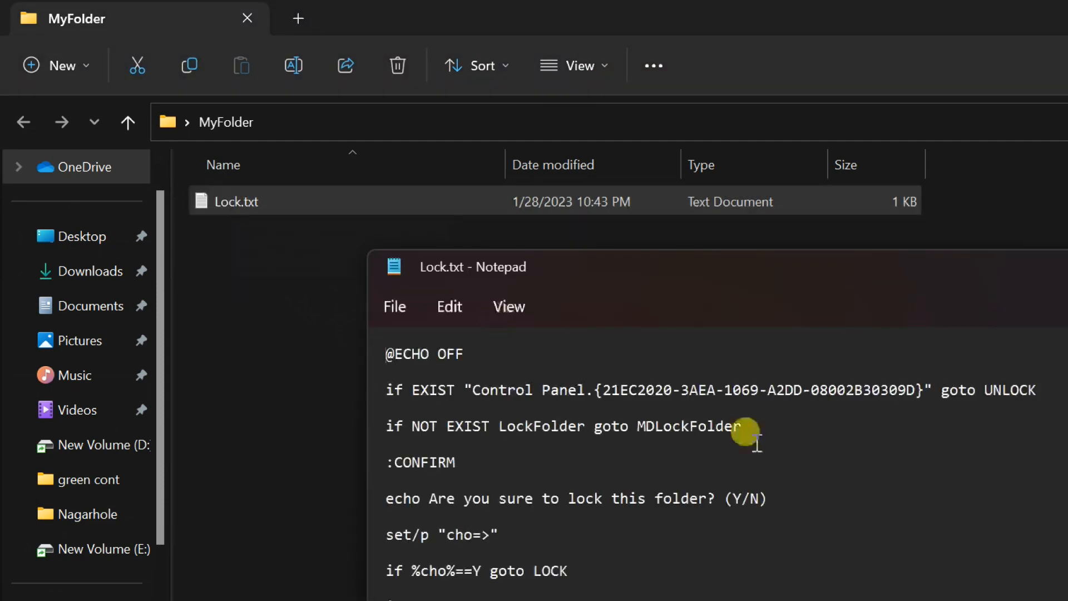
scroll("down", 3)
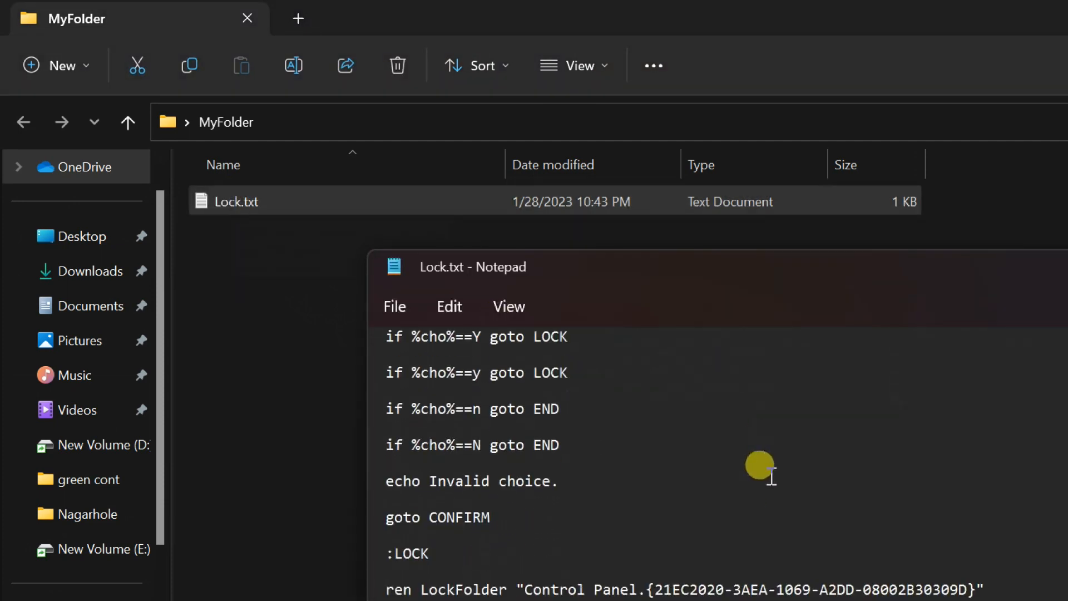
scroll("down", 3)
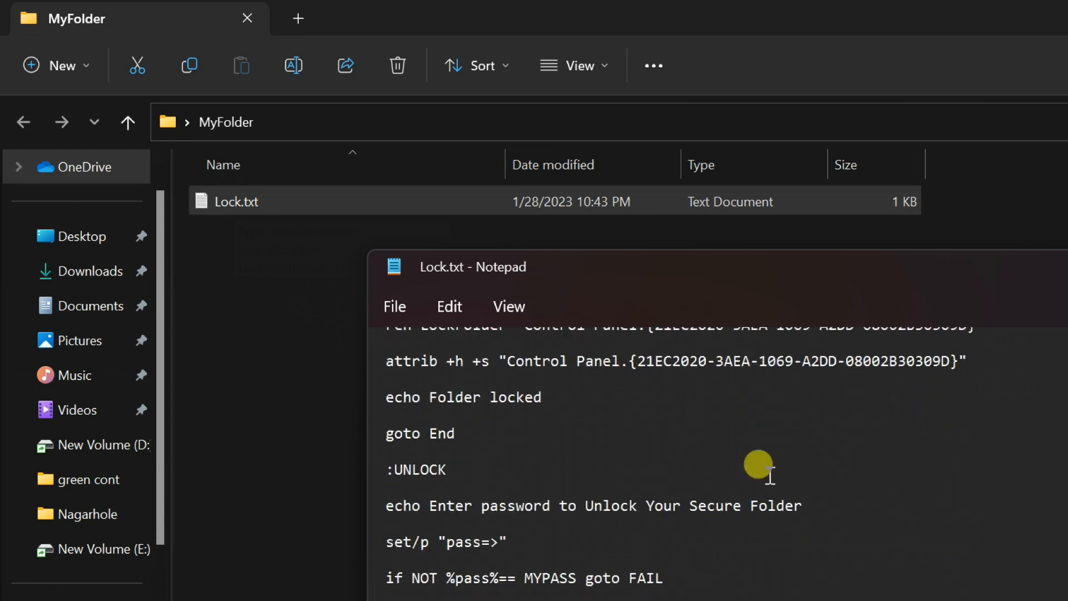
scroll("down", 3)
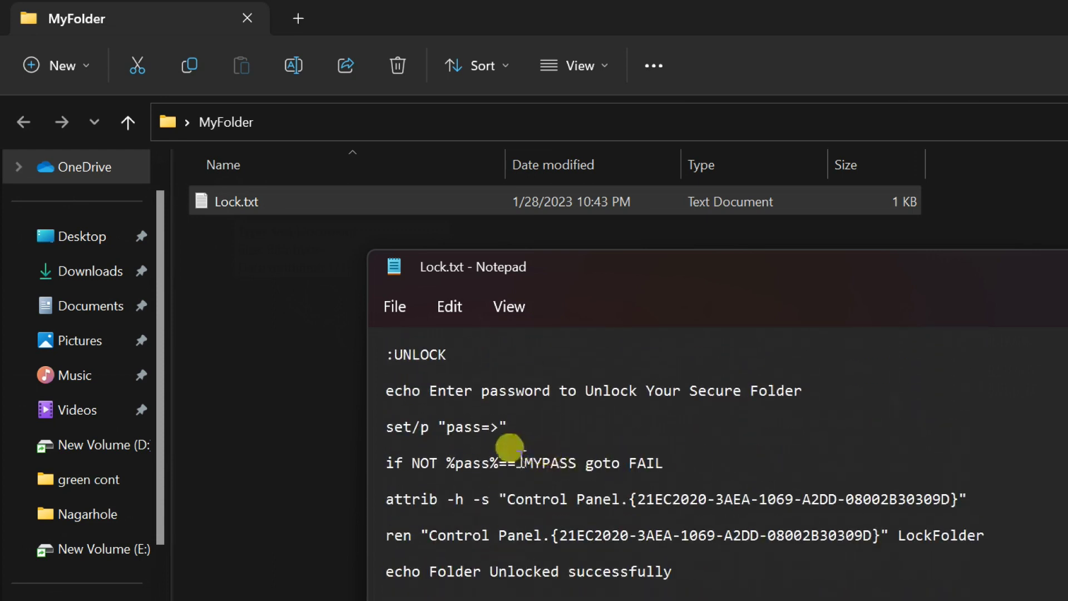
double_click(550, 463)
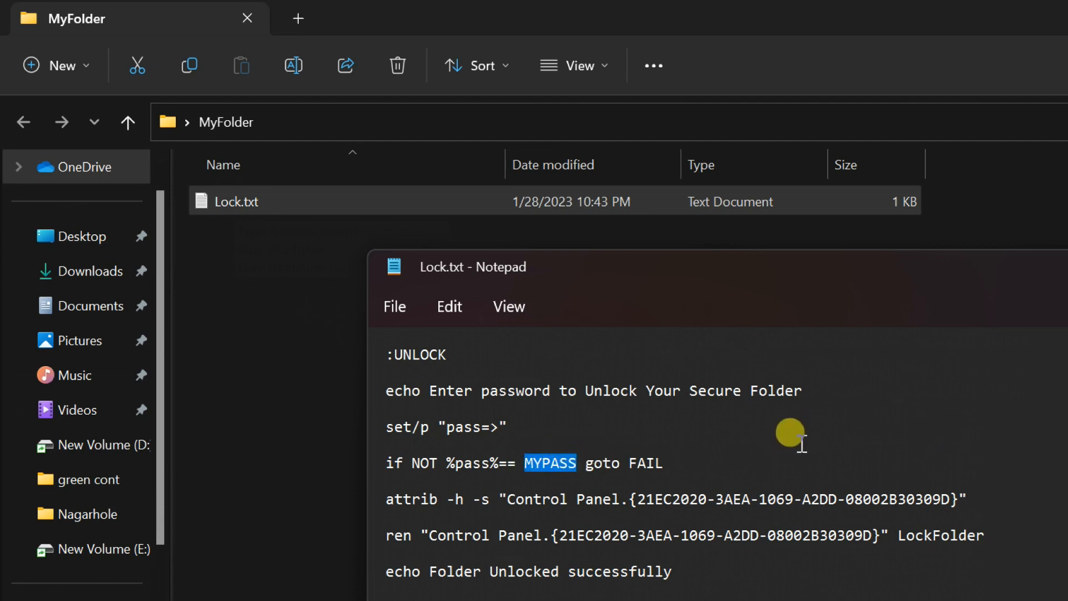
type("123")
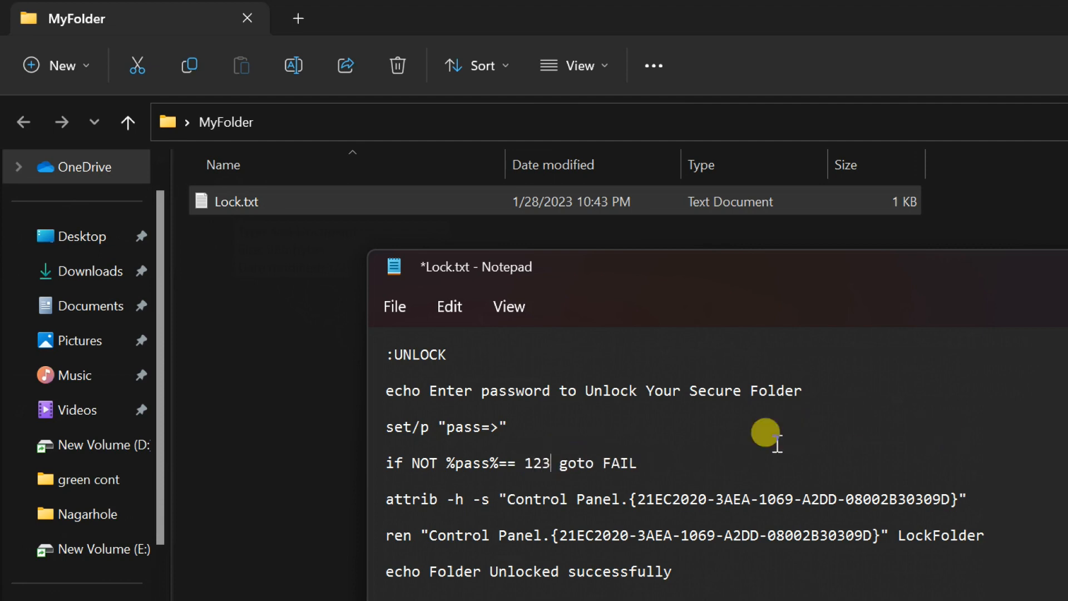
mouse_move(516, 453)
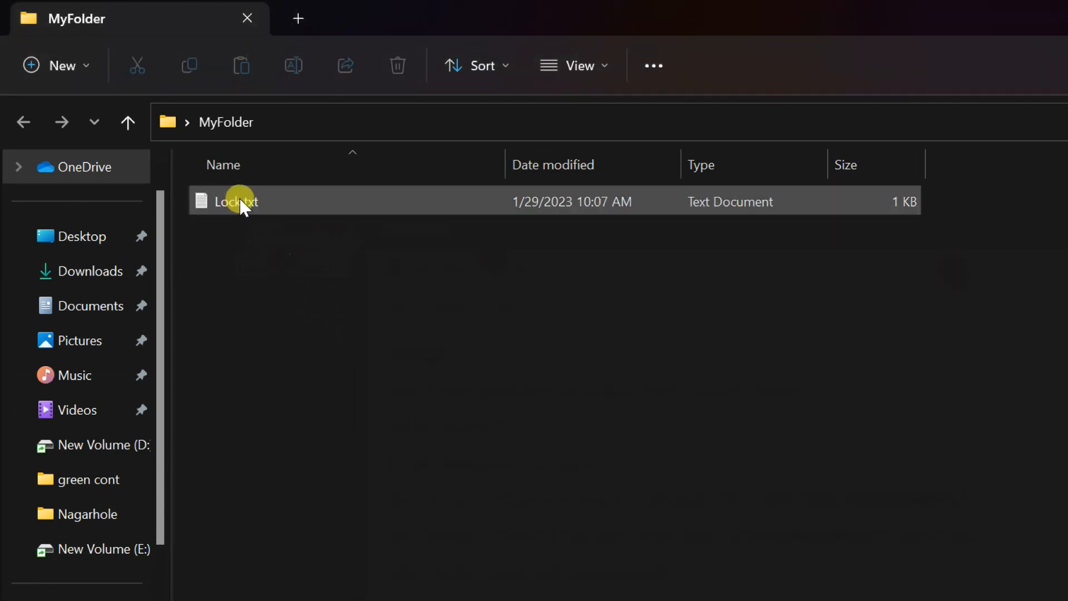
Rename Lock.txt to Lock.bat using Show more options > Rename
right_click(236, 201)
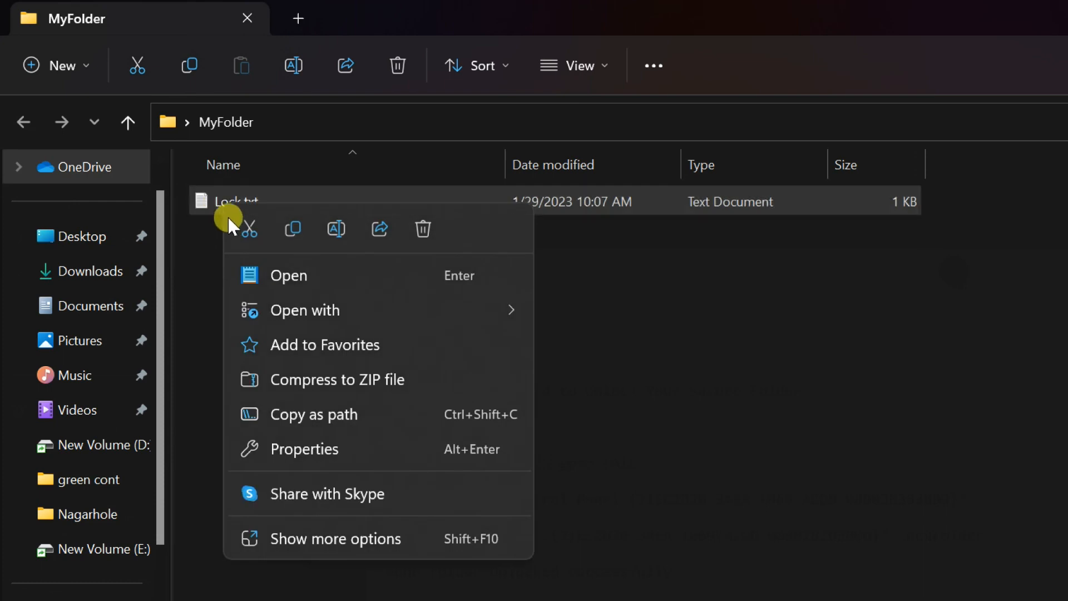
mouse_move(235, 296)
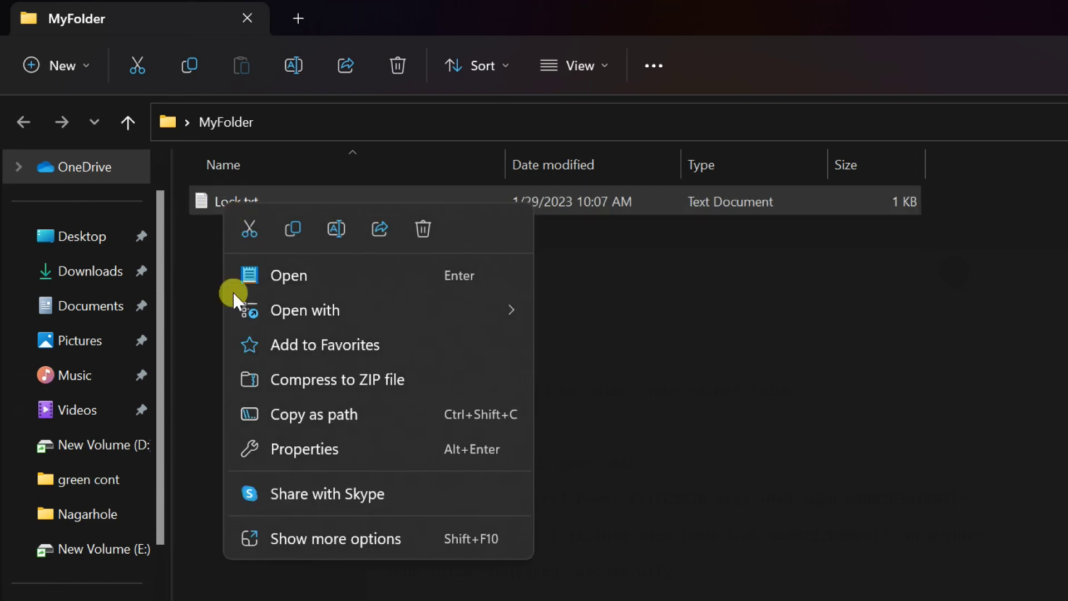
left_click(295, 544)
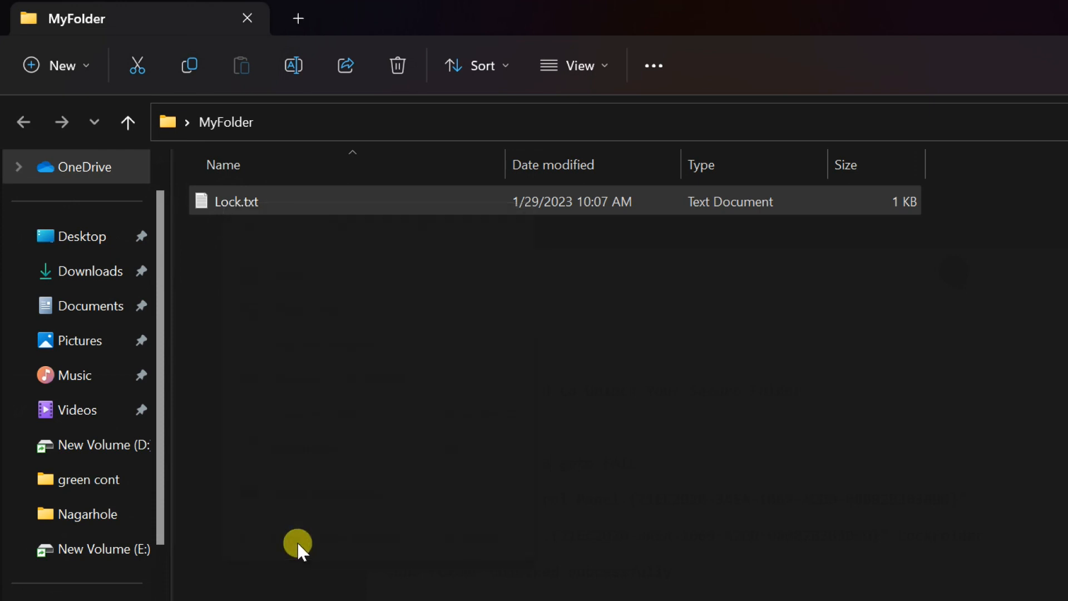
right_click(236, 200)
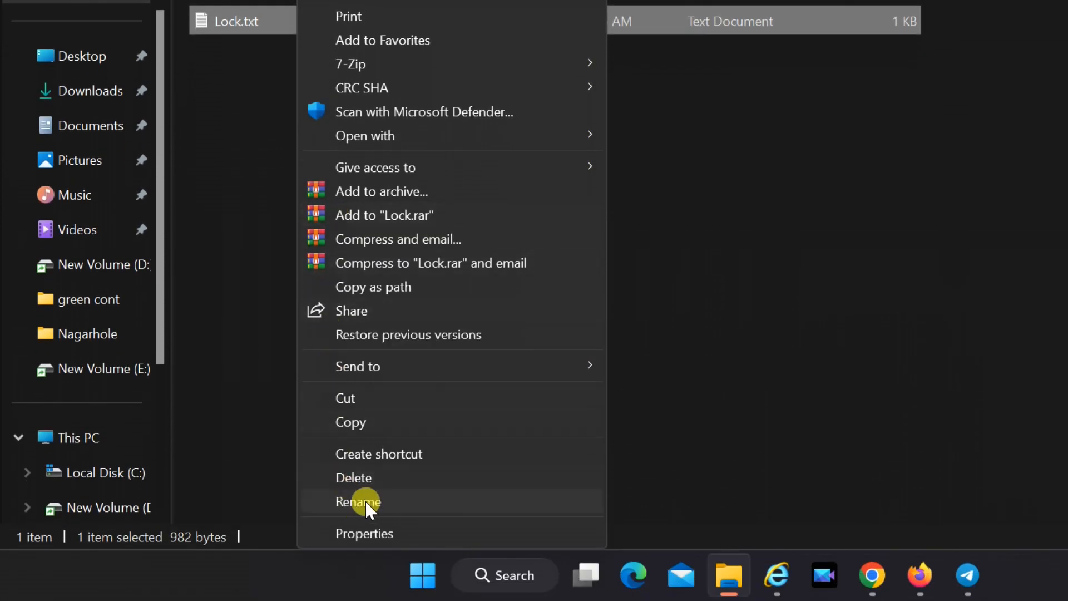
left_click(358, 501)
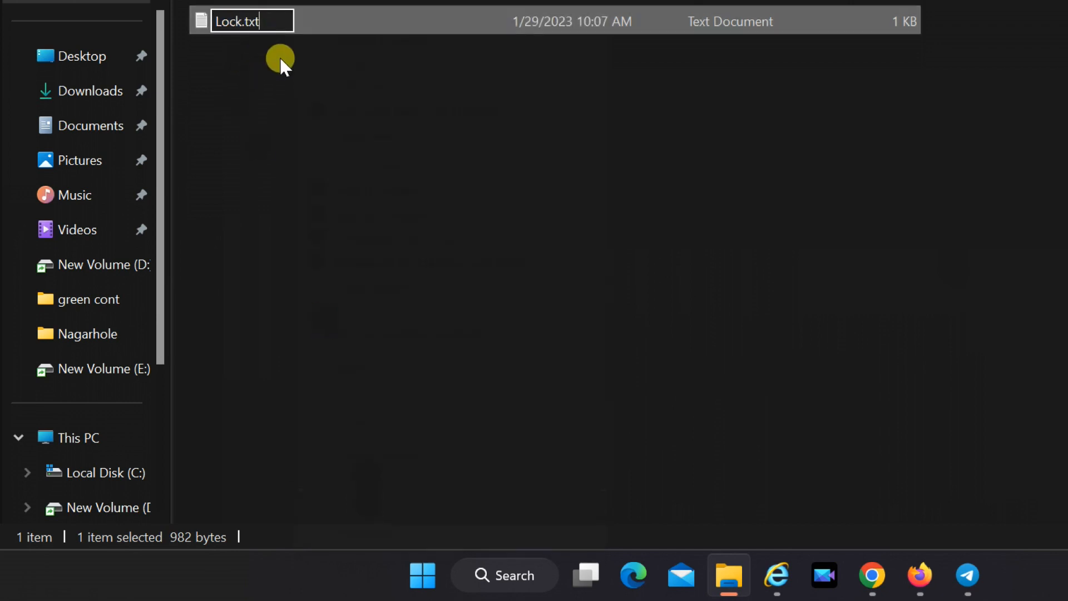
type("Lock.b")
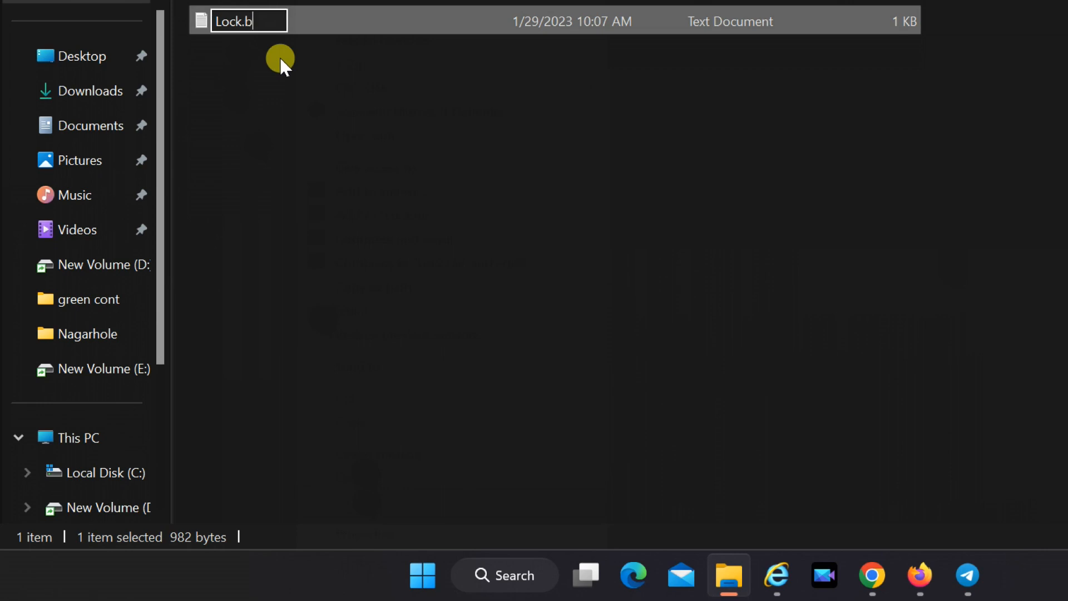
type("at")
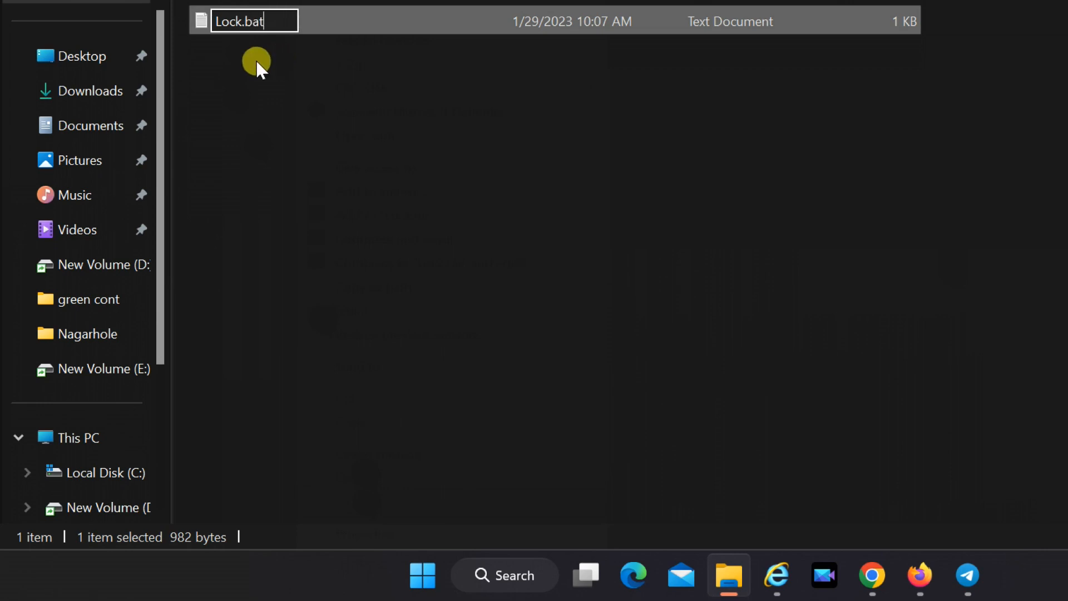
key("Enter")
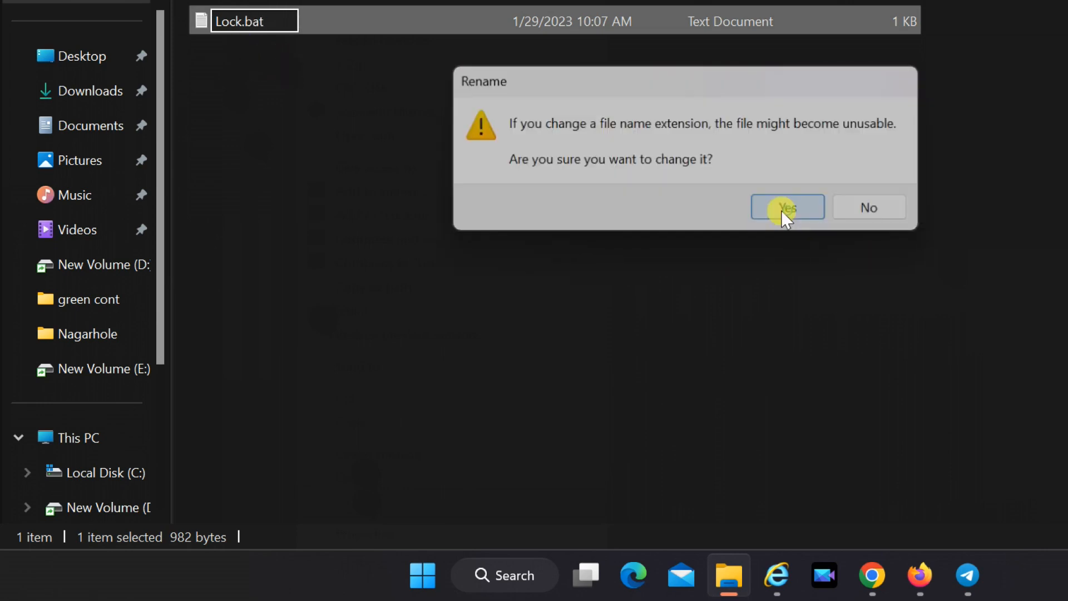
Tick Hidden in Lock.bat's Properties and confirm with OK
left_click(788, 207)
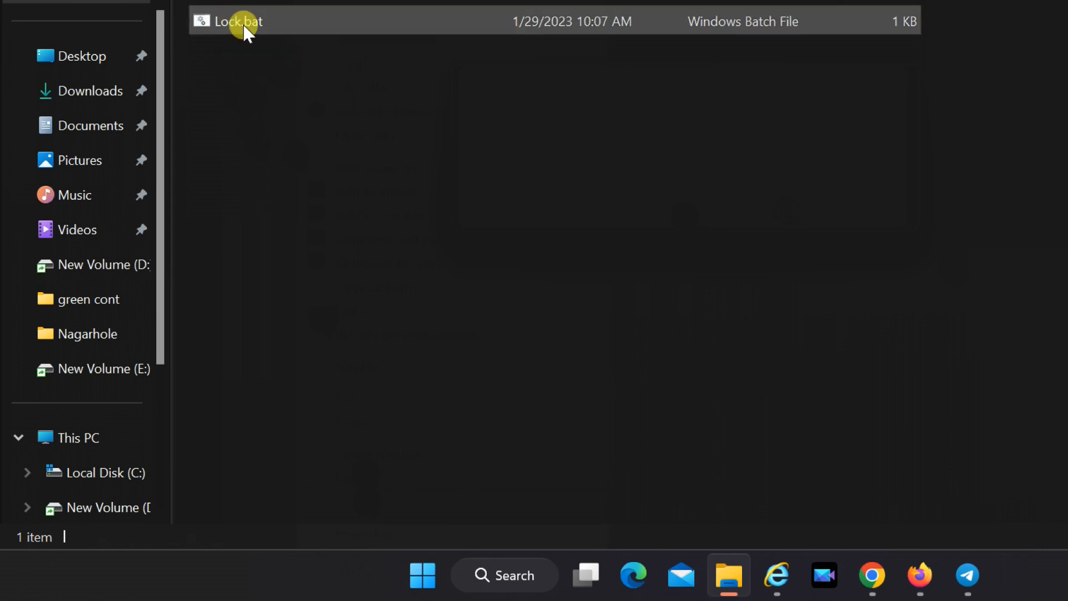
mouse_move(246, 31)
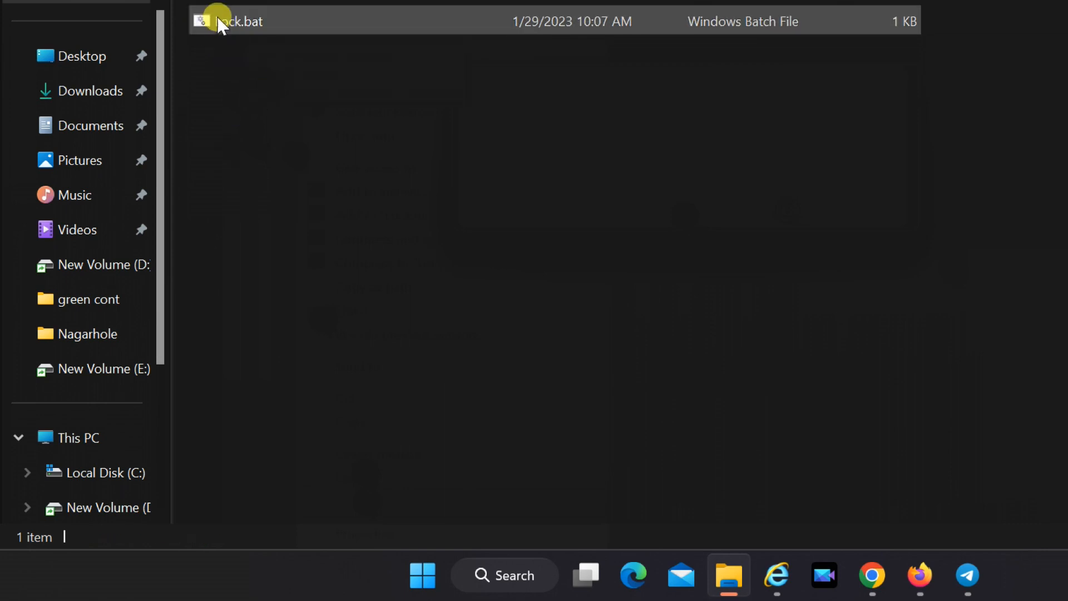
left_click(230, 24)
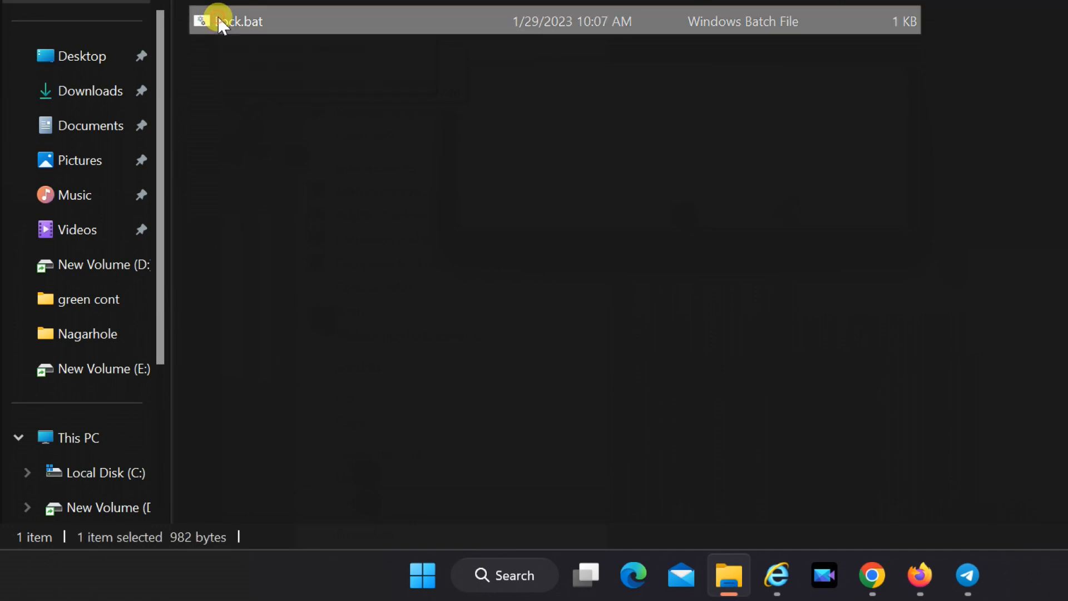
right_click(227, 22)
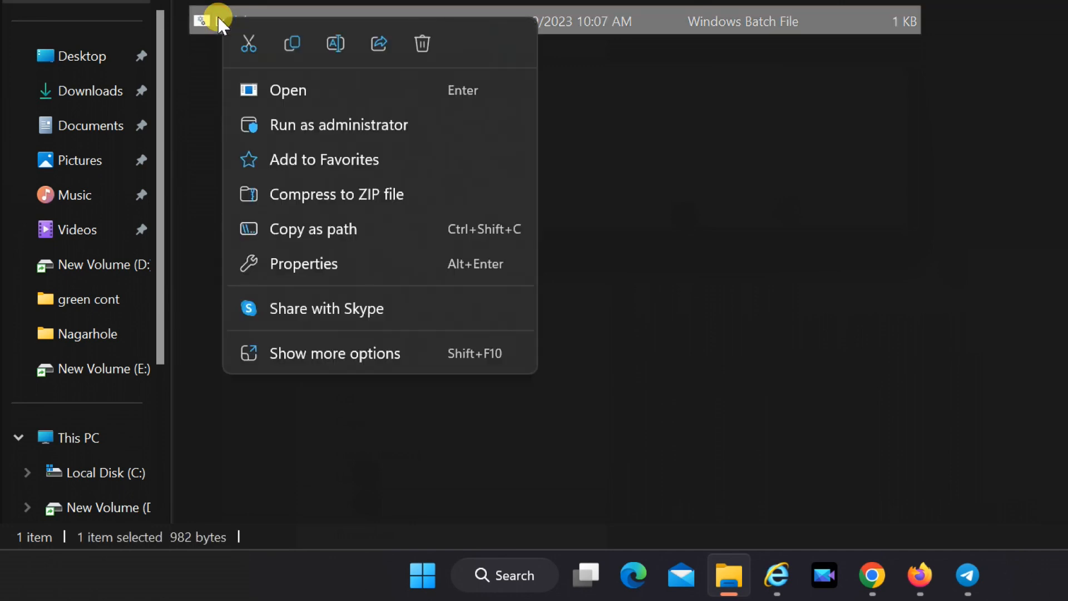
mouse_move(303, 360)
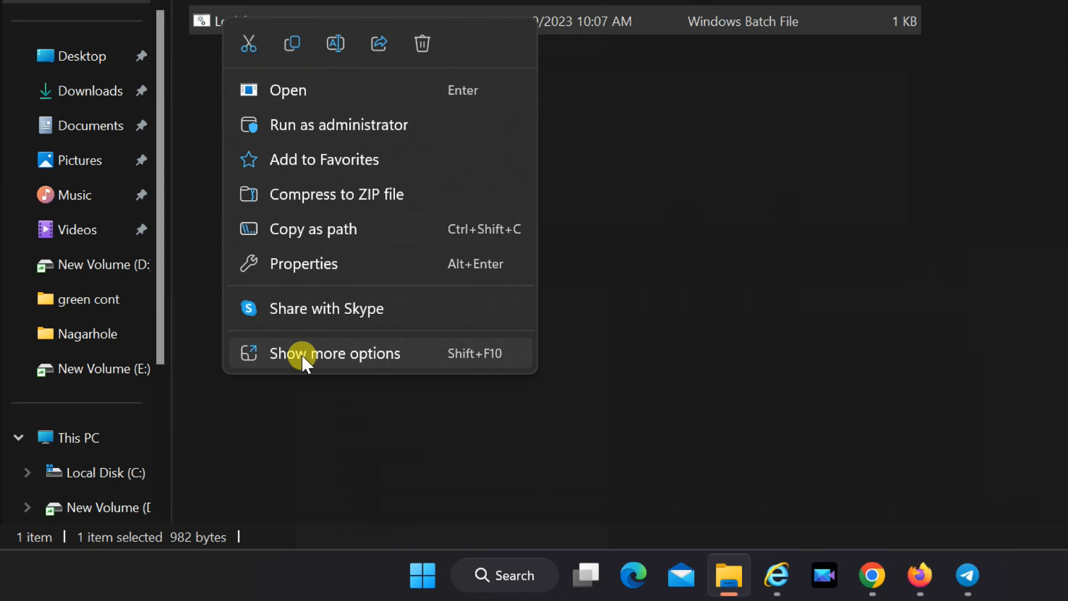
left_click(335, 354)
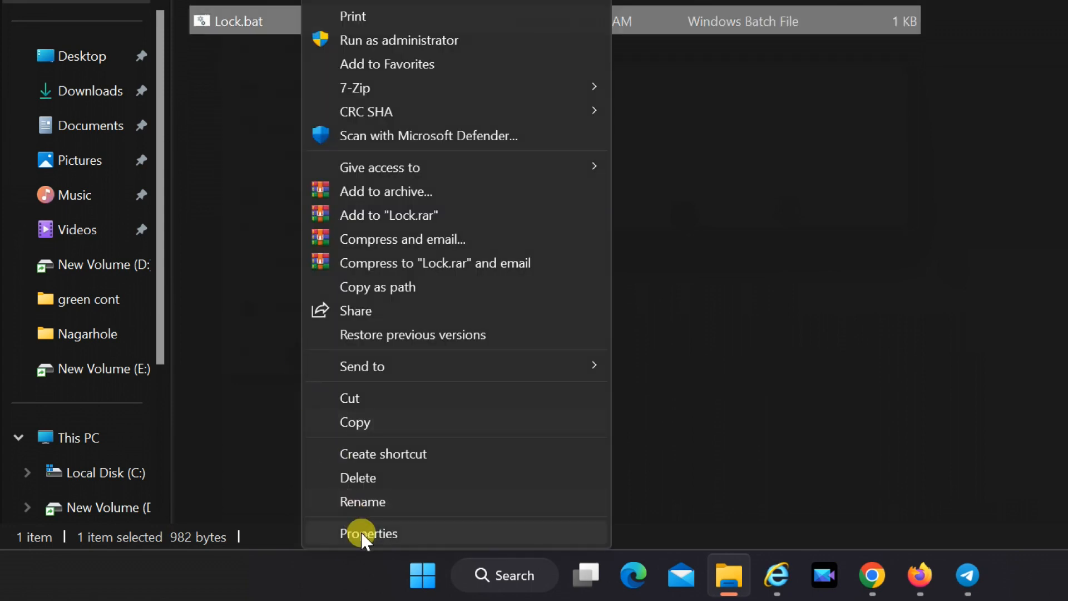
left_click(368, 533)
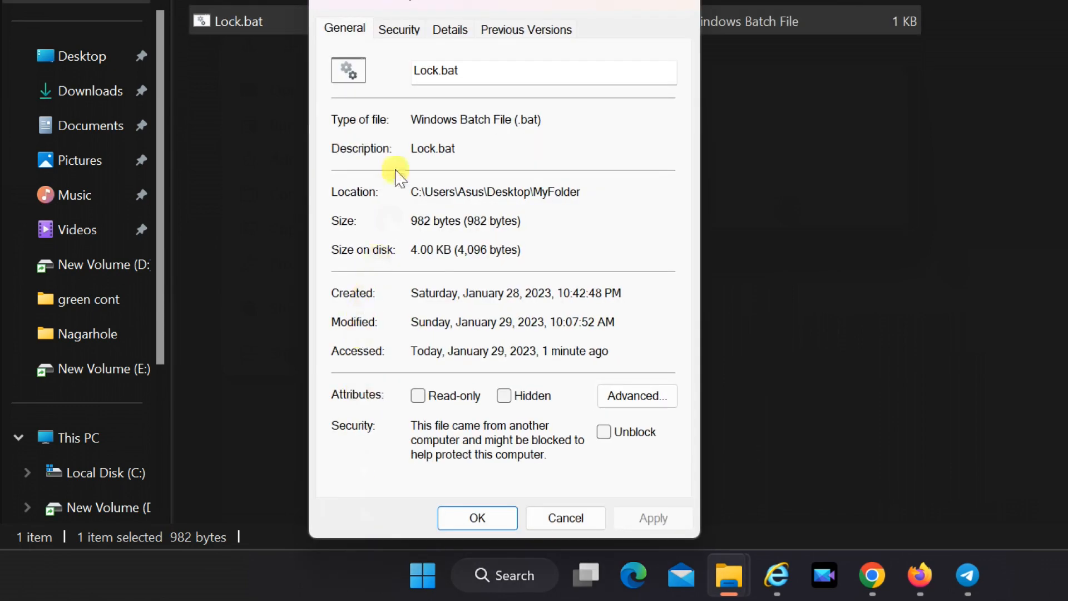
left_click(503, 395)
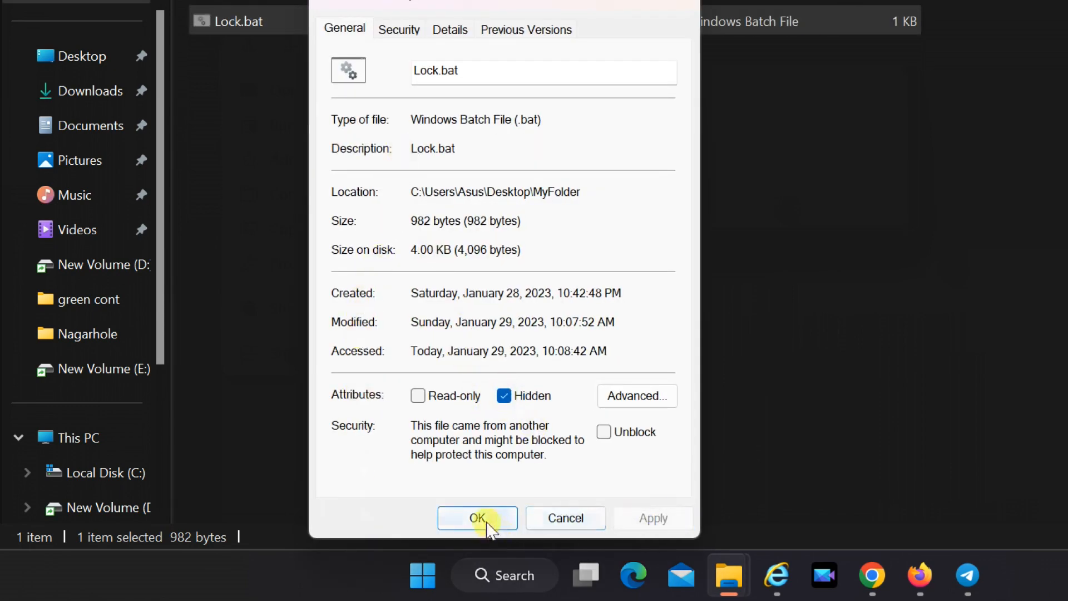
left_click(477, 518)
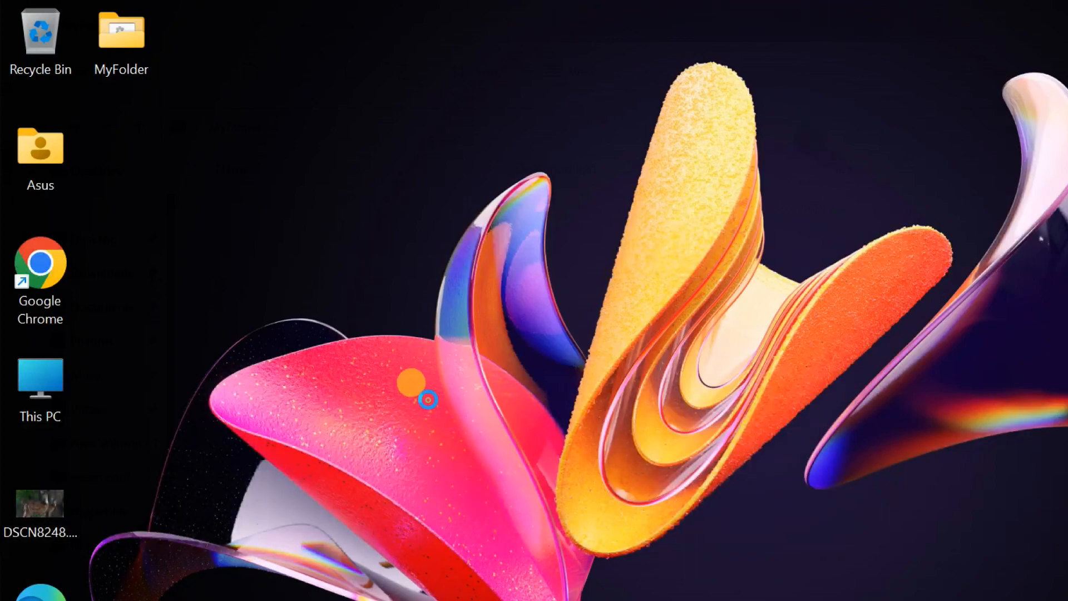
Open MyFolder and run Lock.bat from the address bar to create LockFolder
left_click(121, 34)
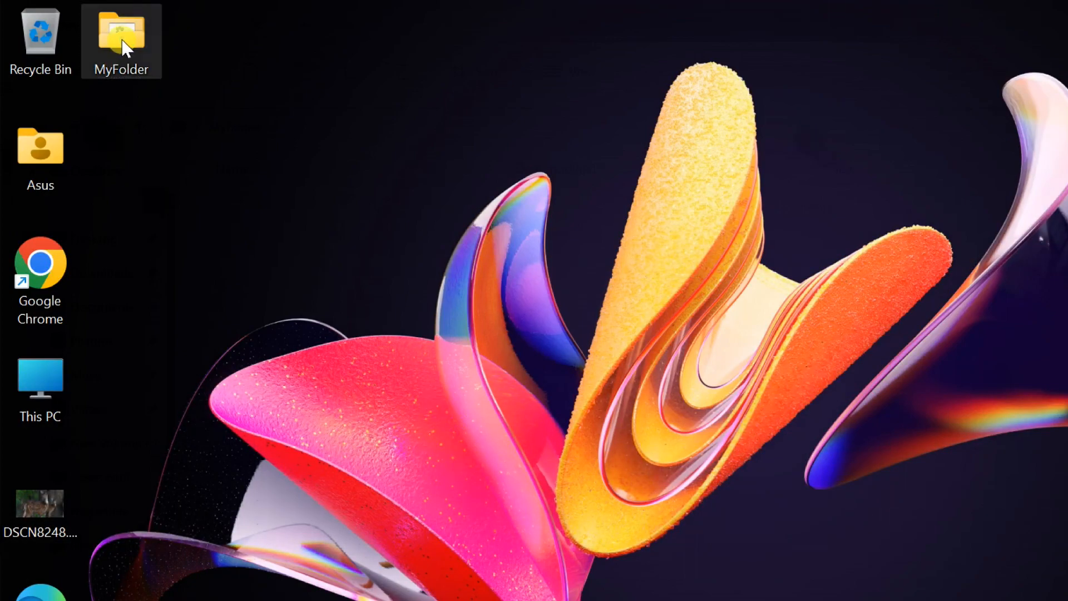
double_click(119, 31)
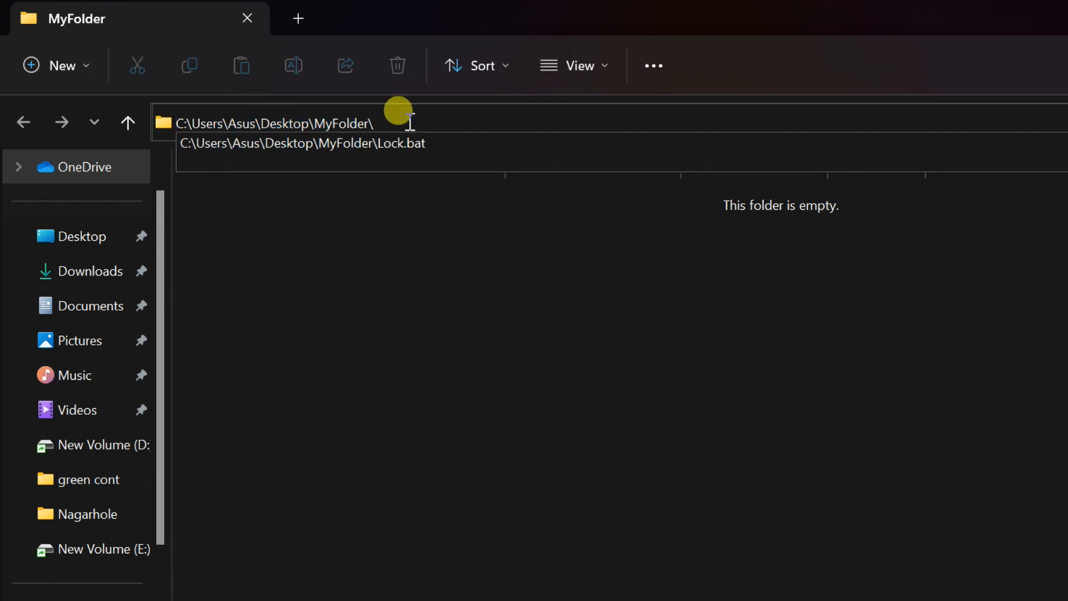
type("loc")
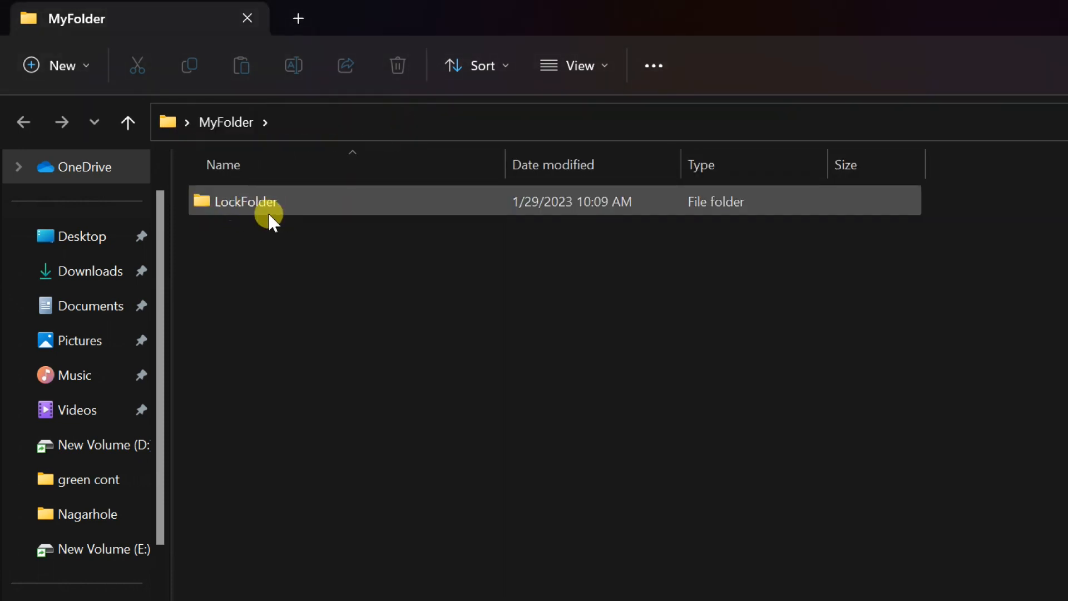
mouse_move(260, 212)
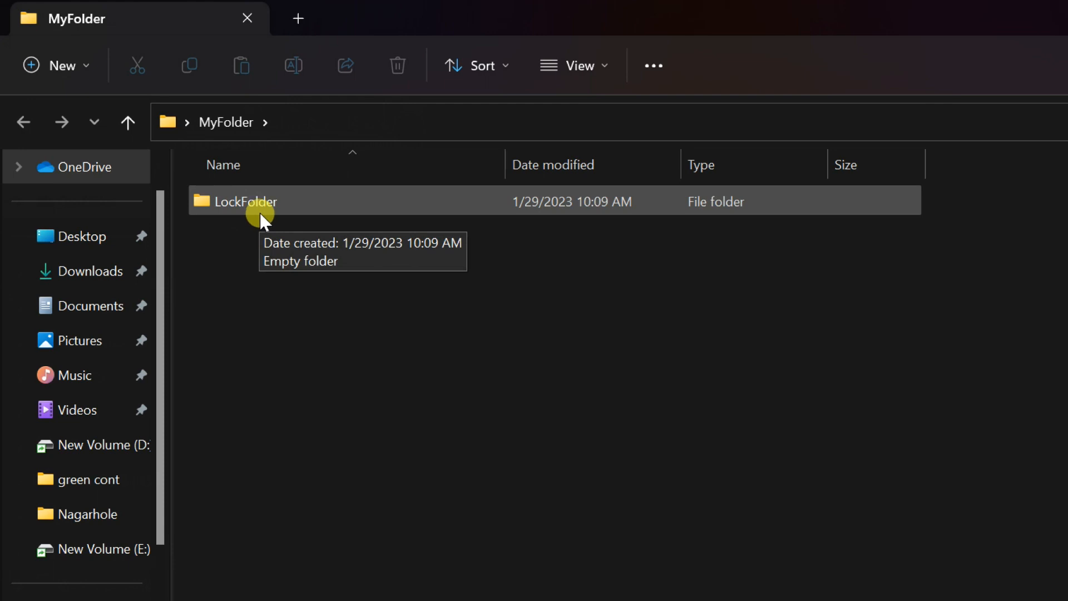
Open LockFolder and drag the DSCN8248.JPG photo from the desktop into it
double_click(246, 201)
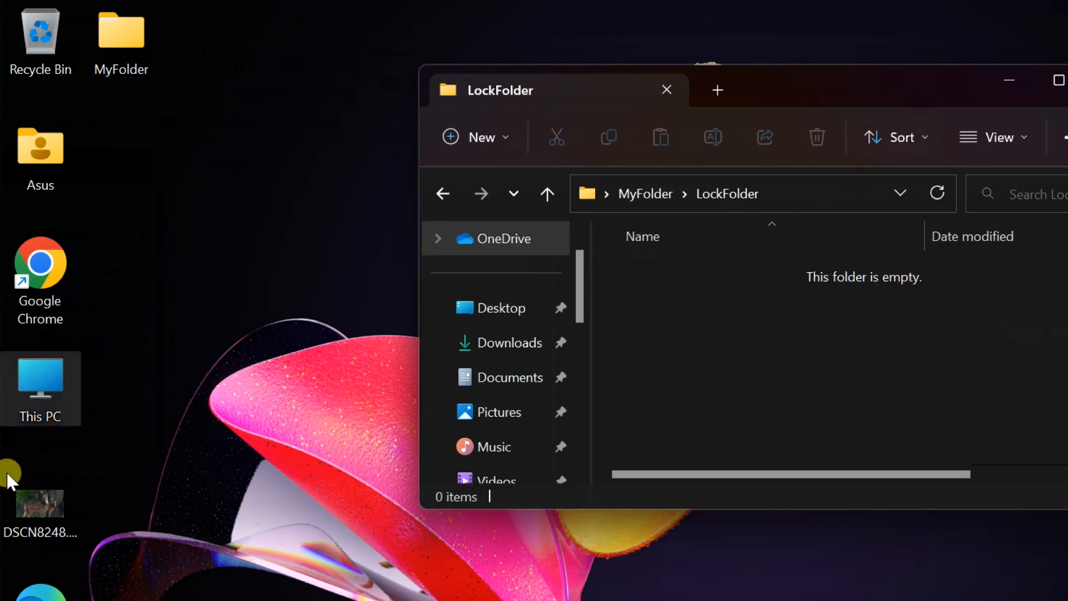
left_click(37, 511)
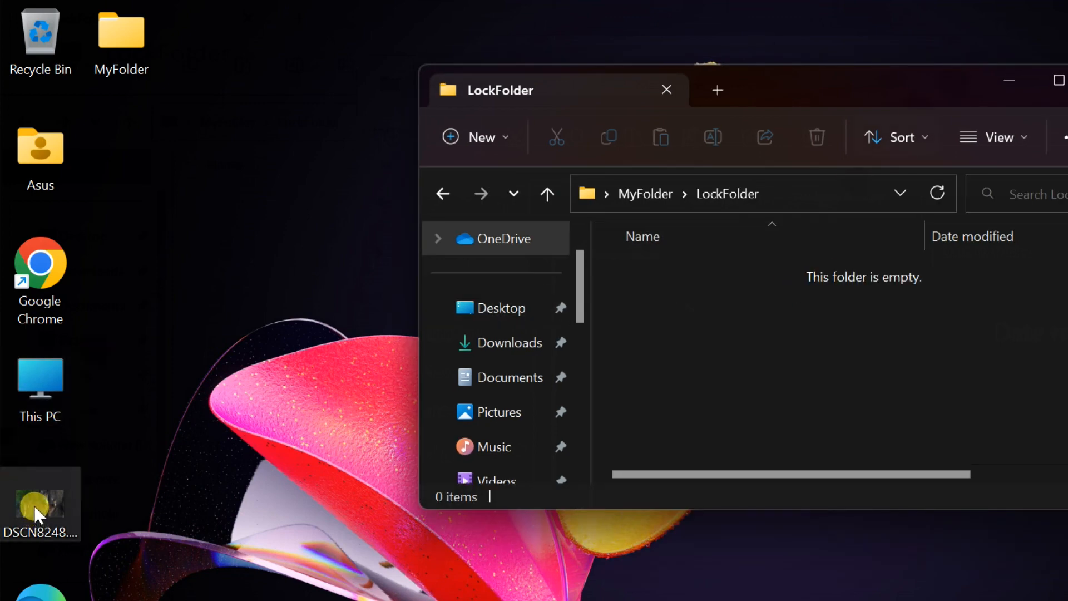
left_click_drag(40, 504, 755, 355)
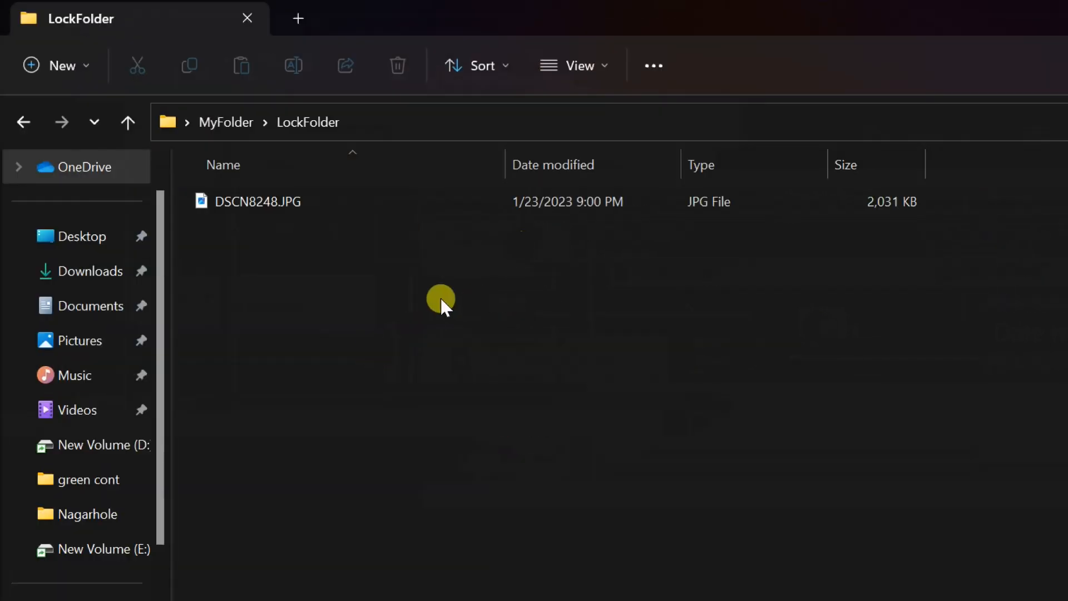
mouse_move(199, 123)
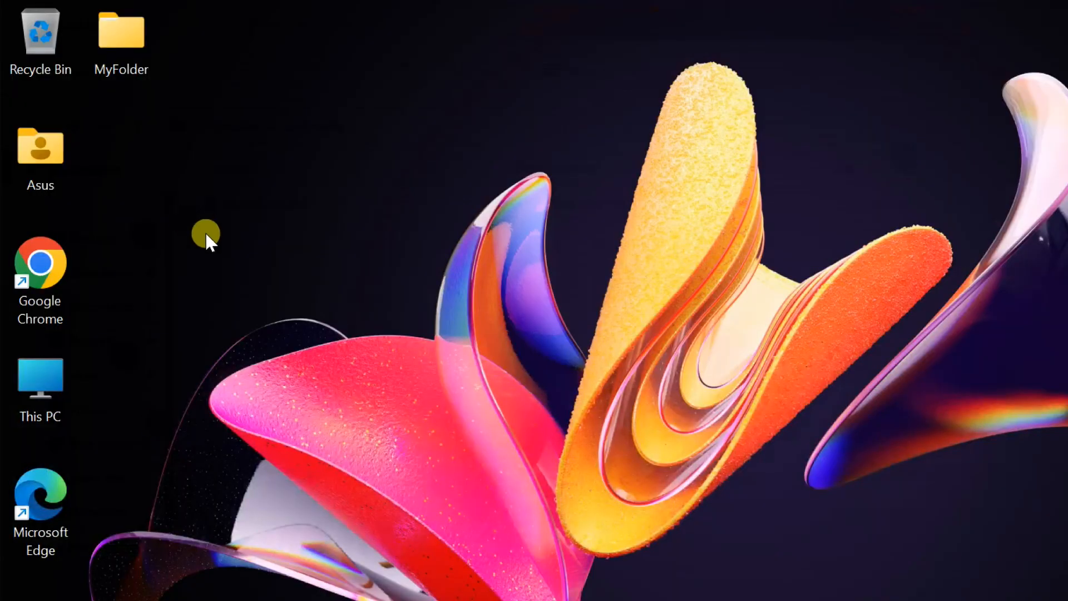
Reopen MyFolder, run Lock.bat from the address bar, and answer y to lock LockFolder
left_click(122, 39)
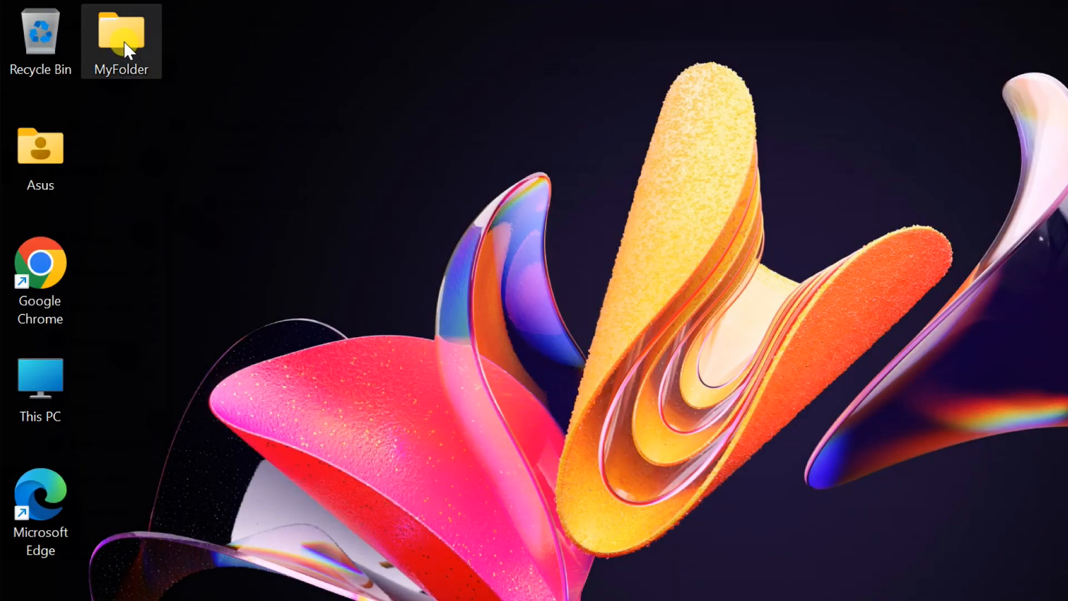
double_click(122, 35)
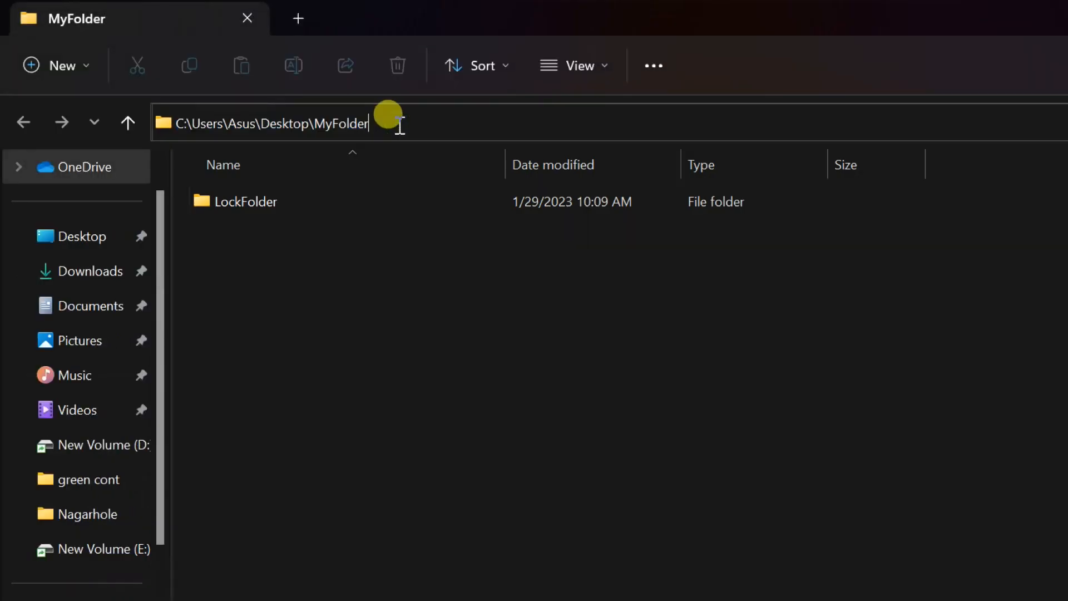
type("\\")
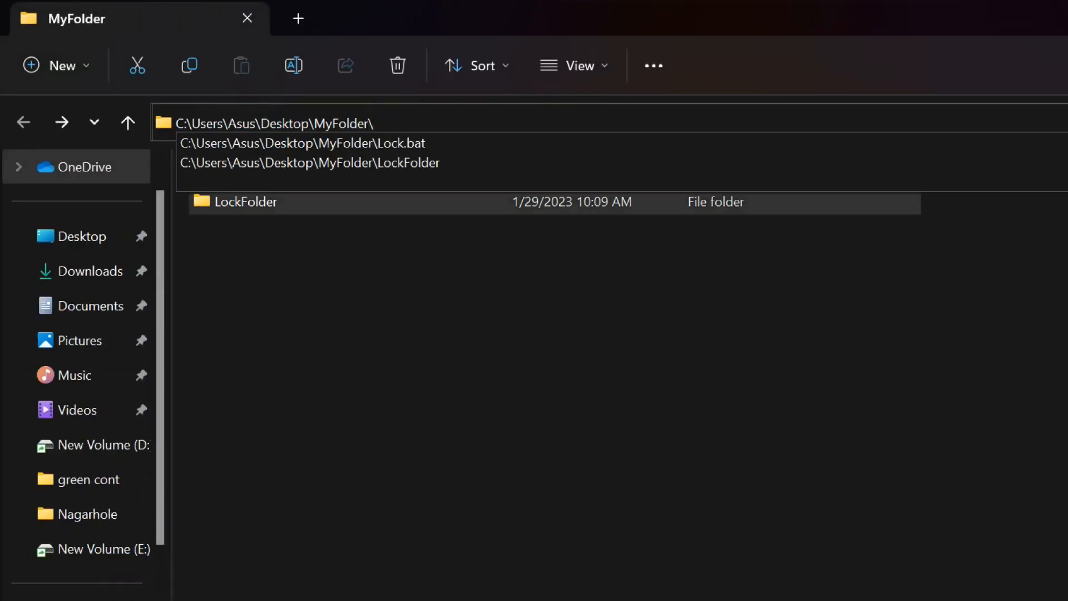
type("lock")
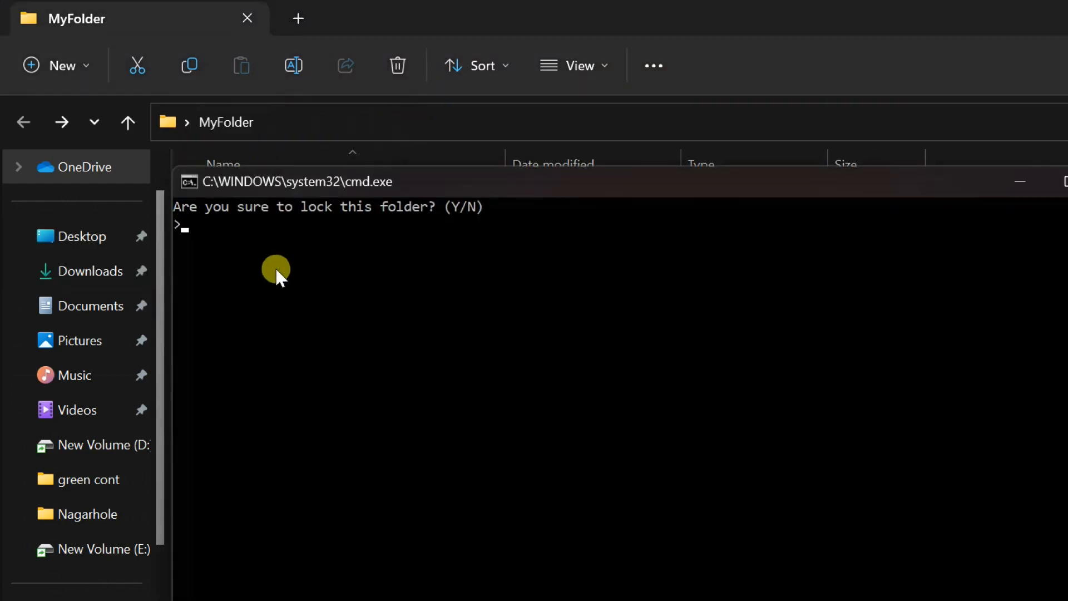
type("y")
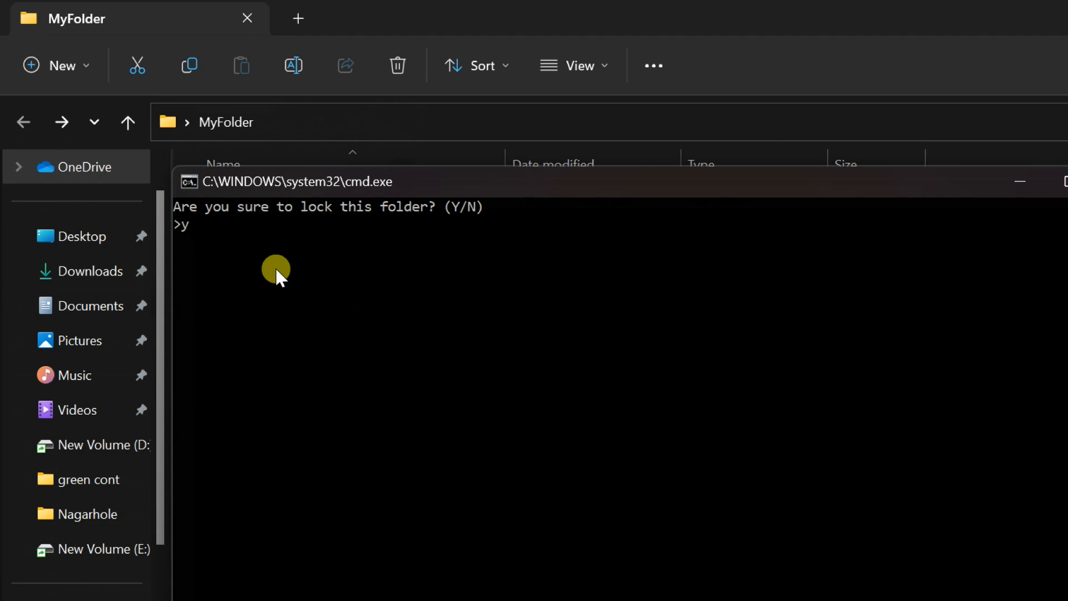
key("Enter")
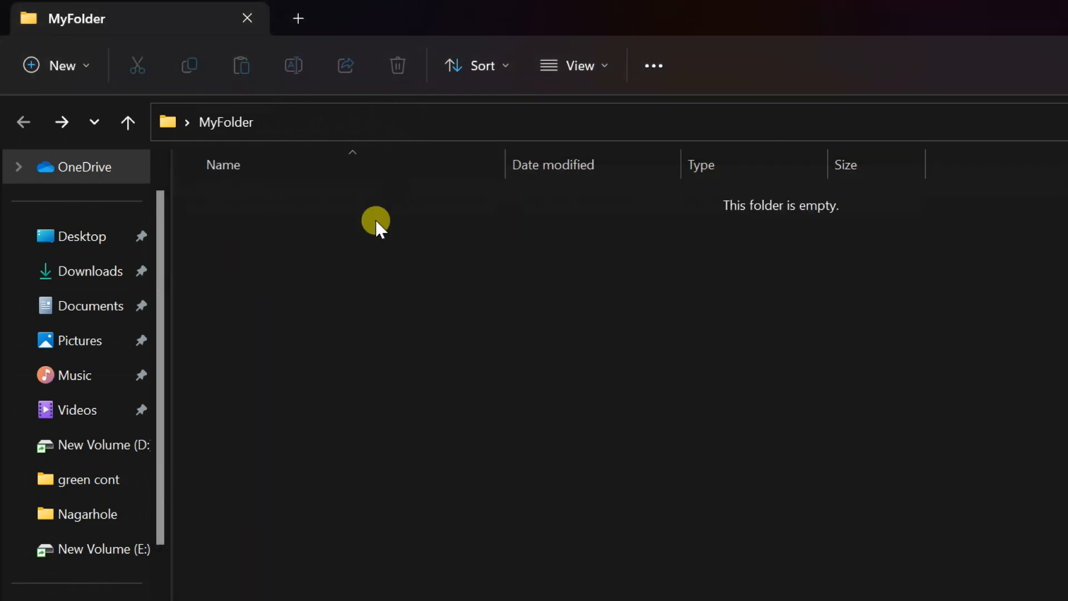
mouse_move(458, 320)
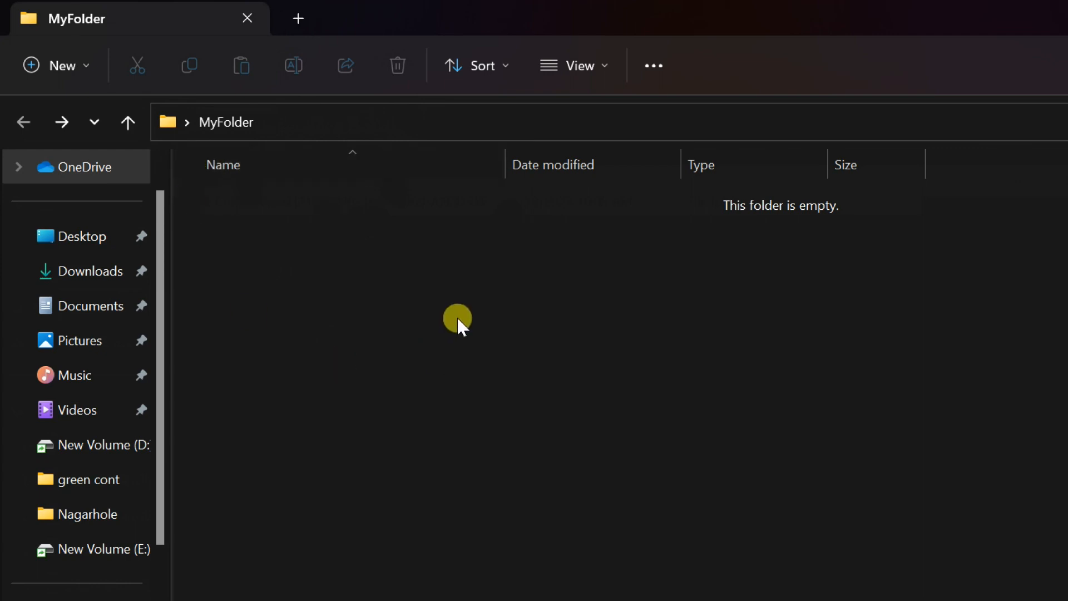
mouse_move(16, 119)
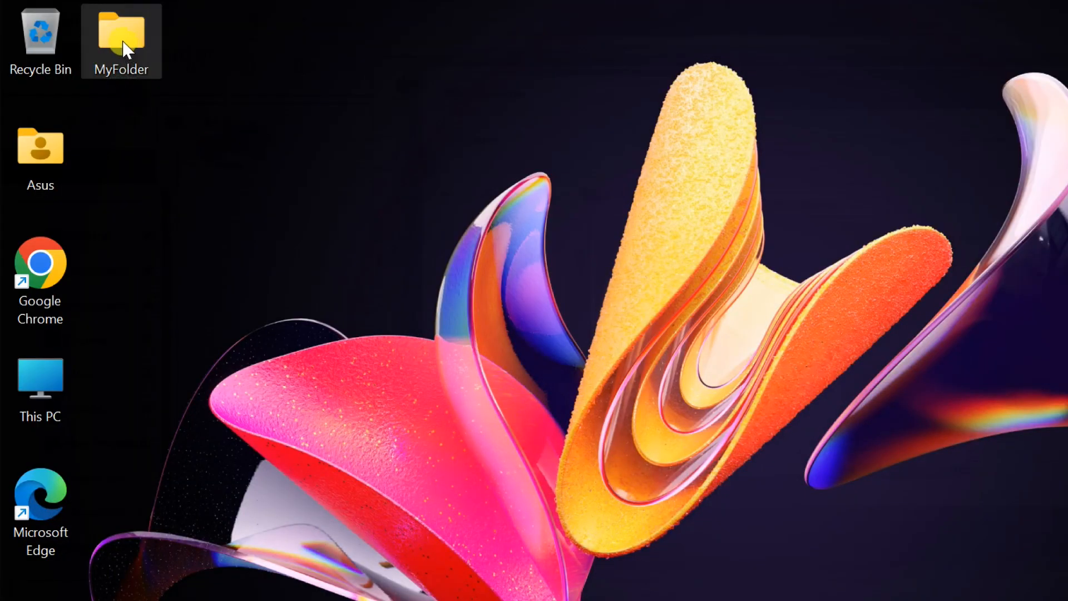
double_click(121, 33)
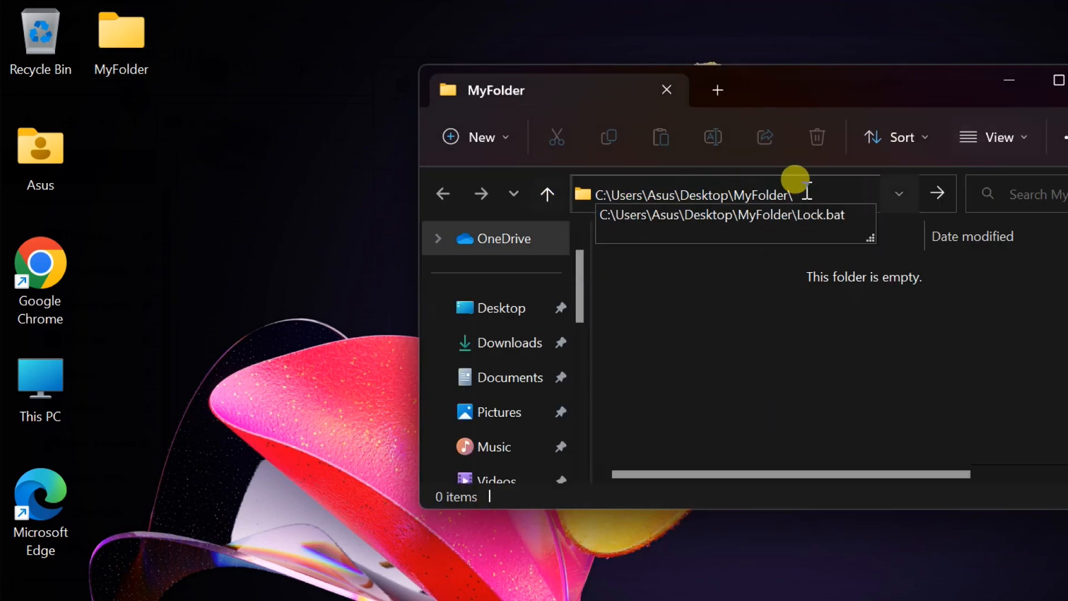
type("lock")
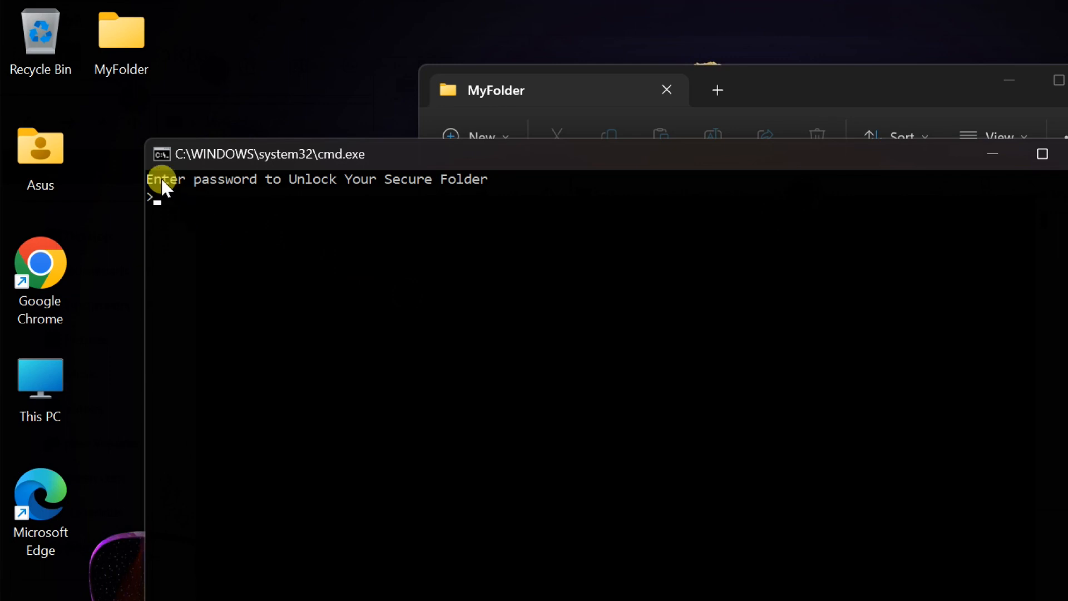
mouse_move(549, 384)
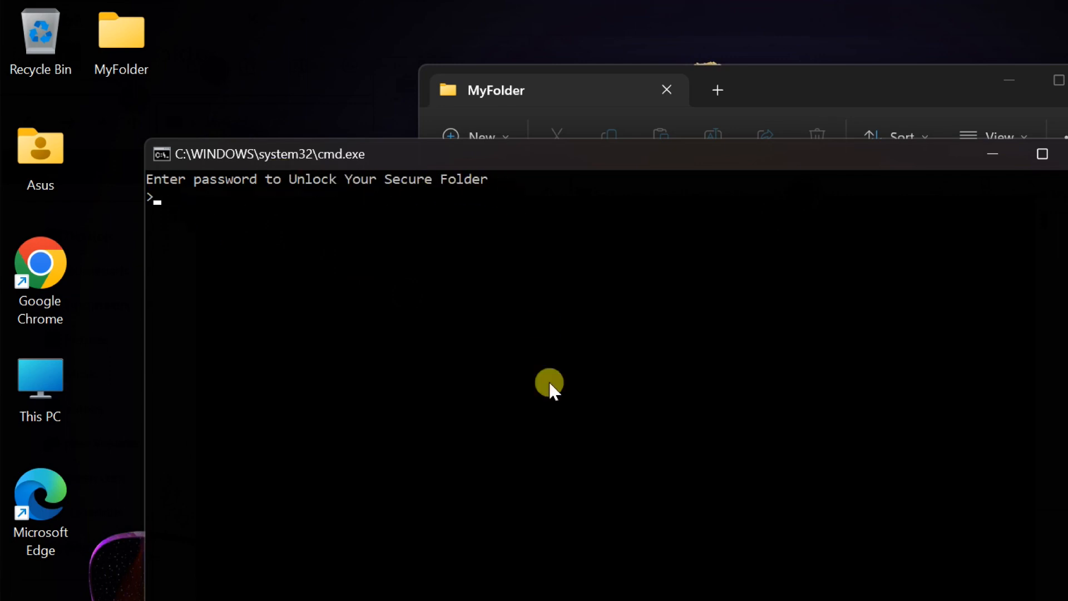
type("1")
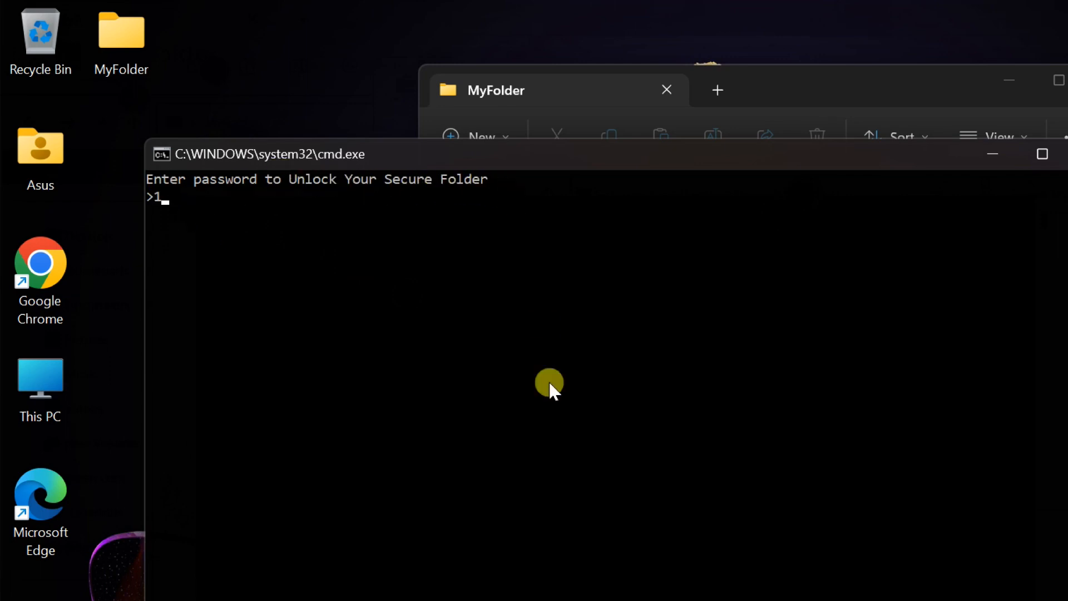
type("23")
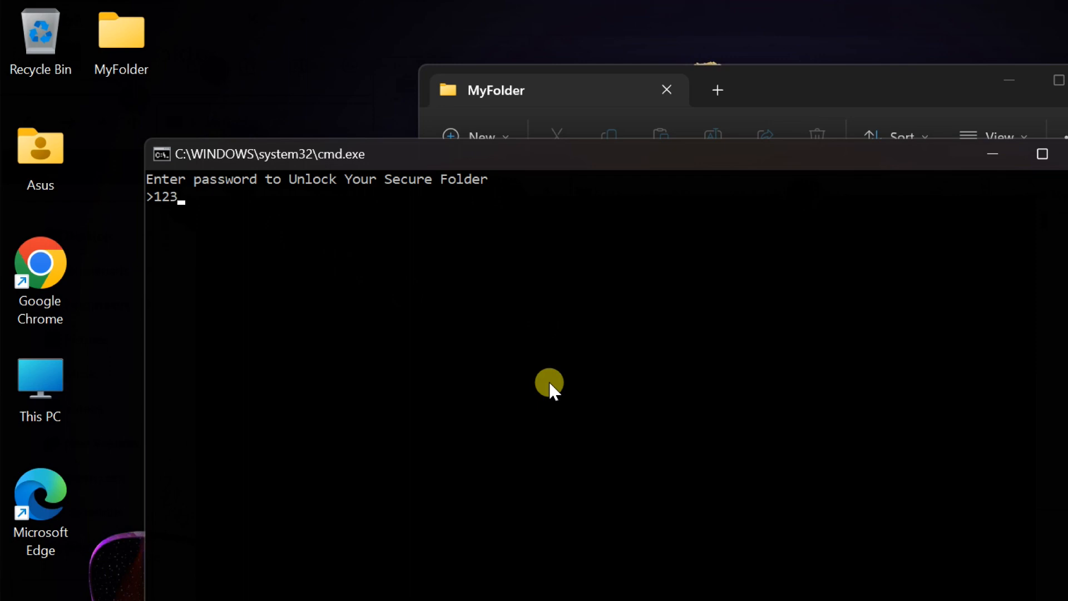